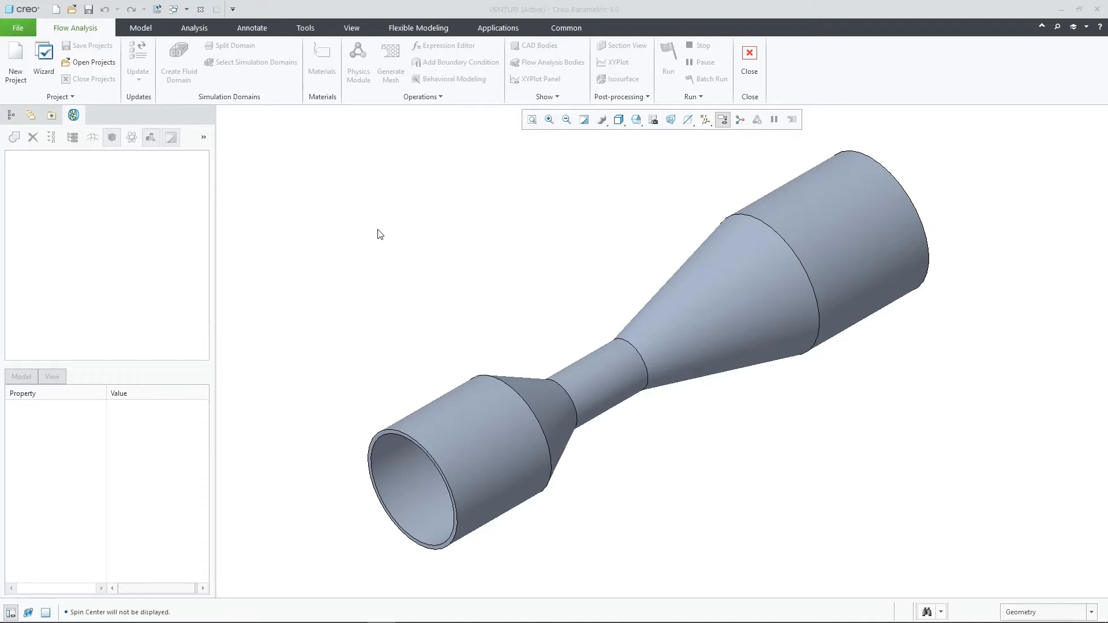
Create flow analysis Project 1 for the venturi, then dismiss its right-click menu.
left_click(15, 62)
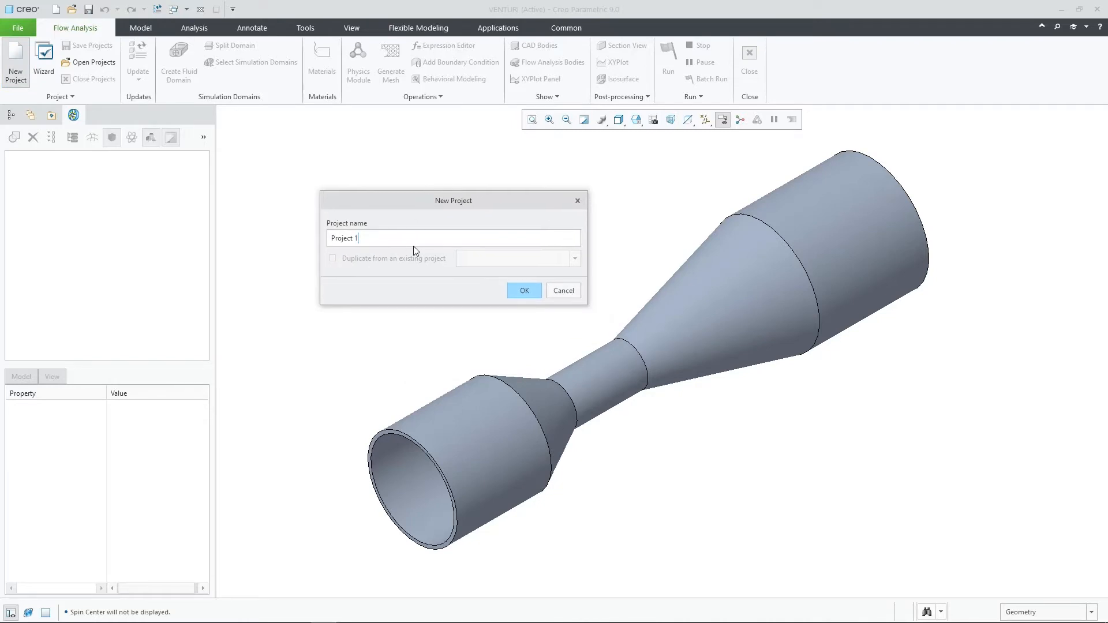
left_click(523, 290)
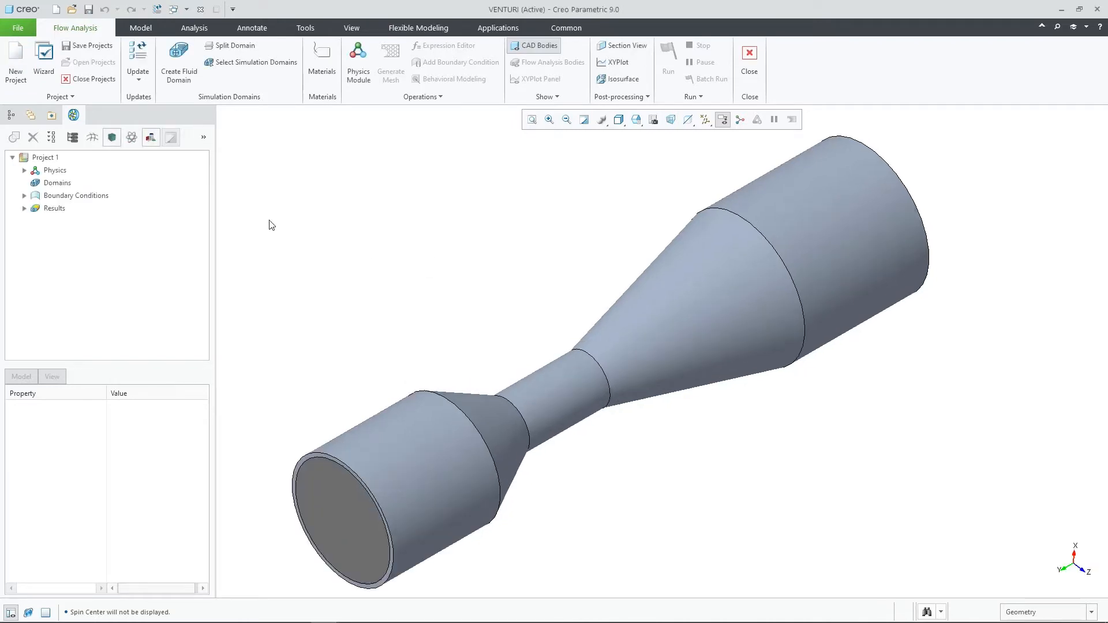
right_click(44, 157)
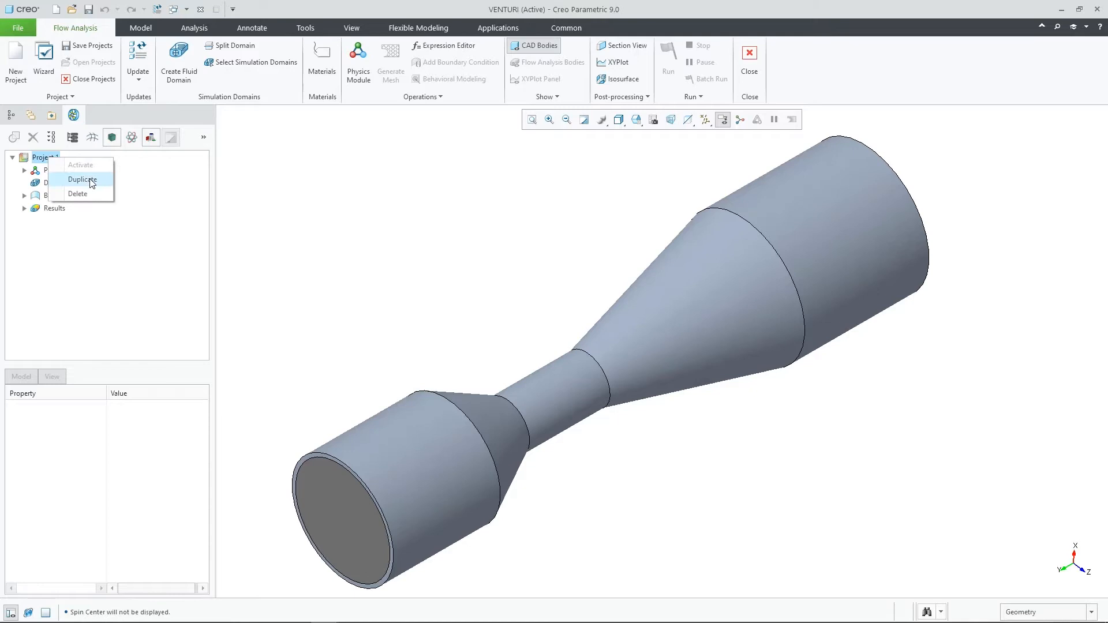
left_click(252, 186)
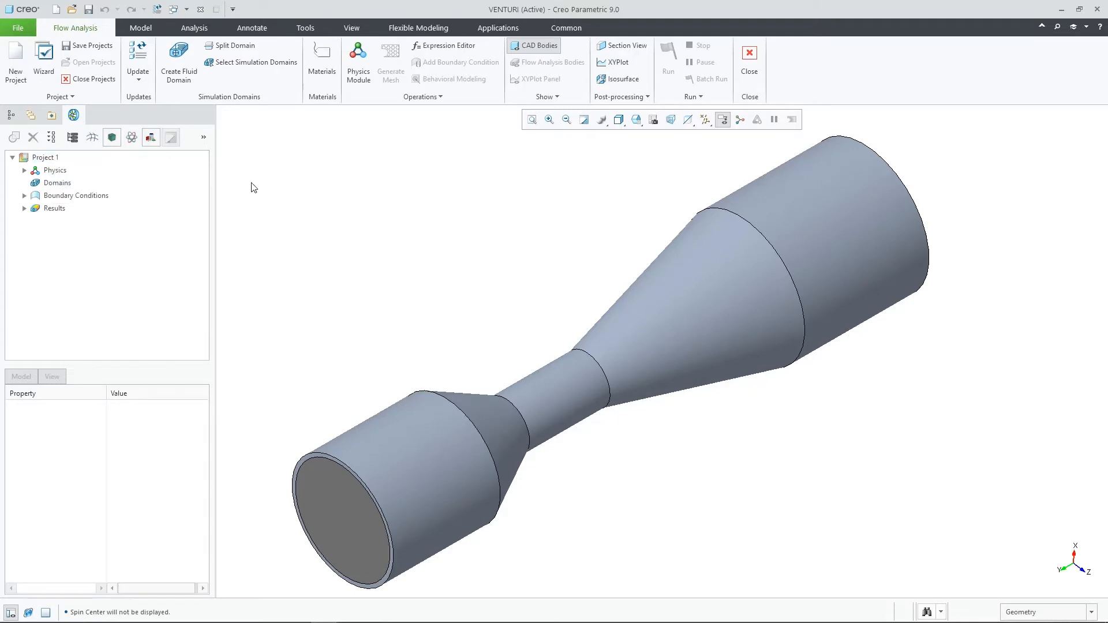
Add FLUID_1 as the fluid domain and review the flow and turbulence physics modules.
left_click(255, 62)
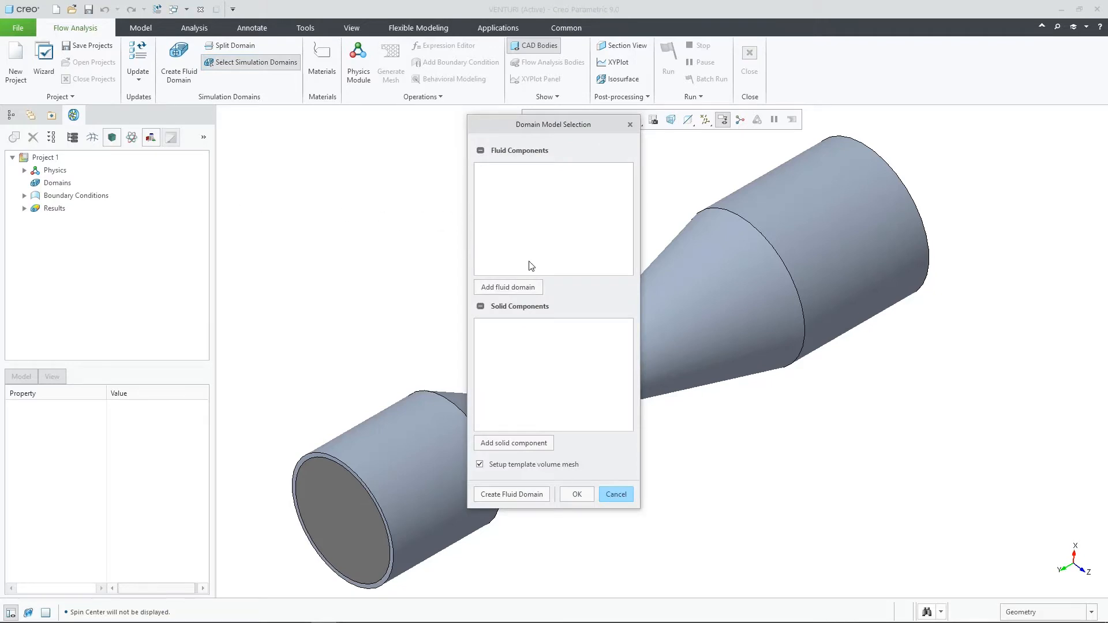
left_click(507, 287)
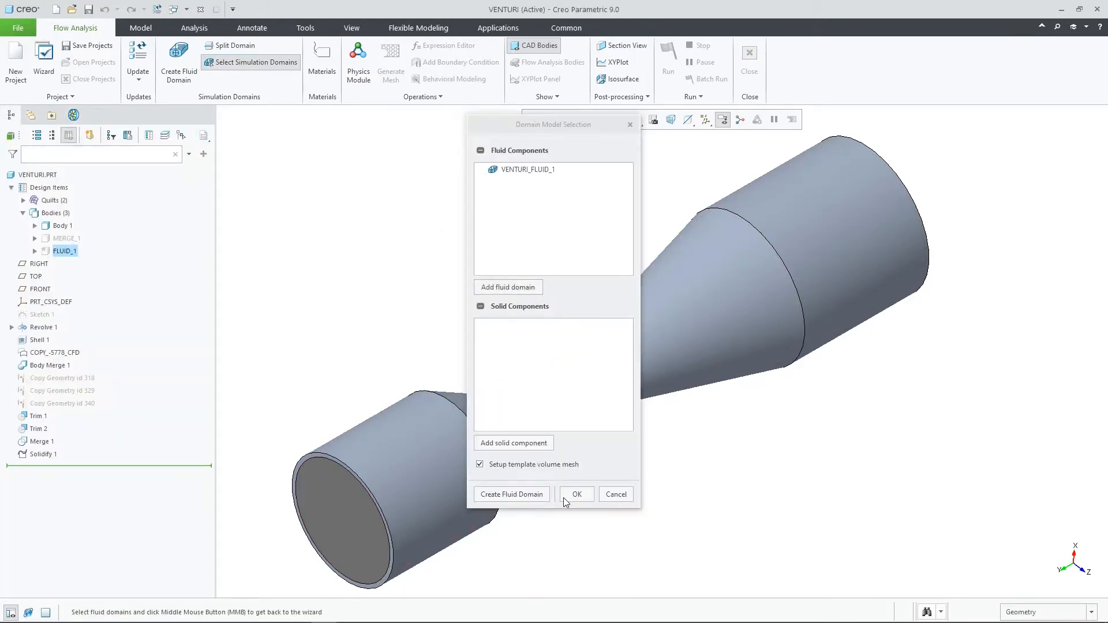
left_click(575, 494)
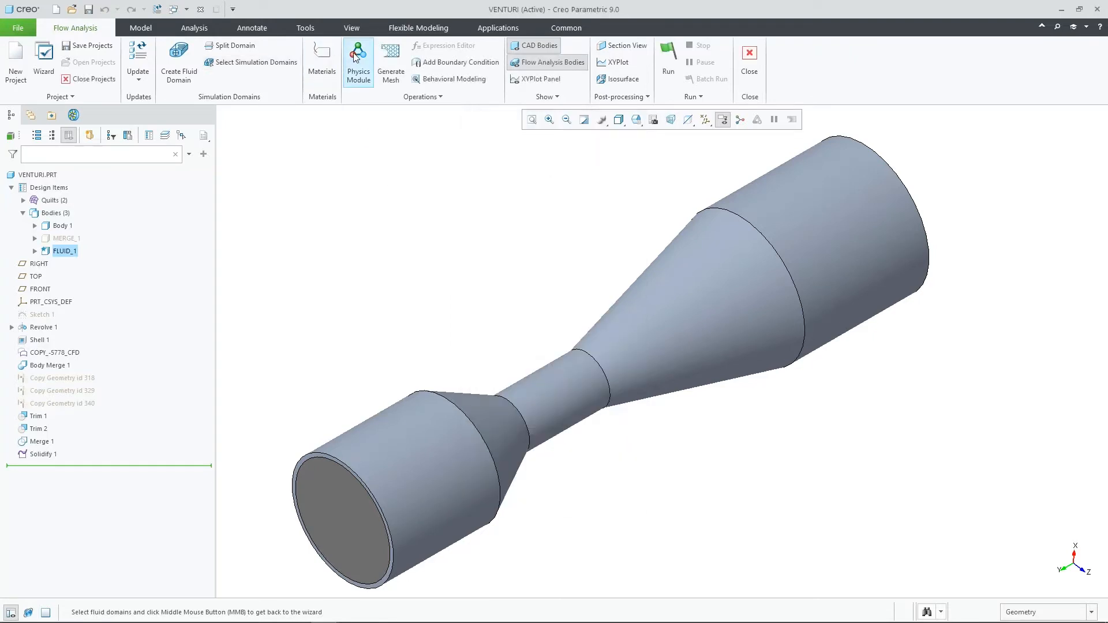
left_click(357, 60)
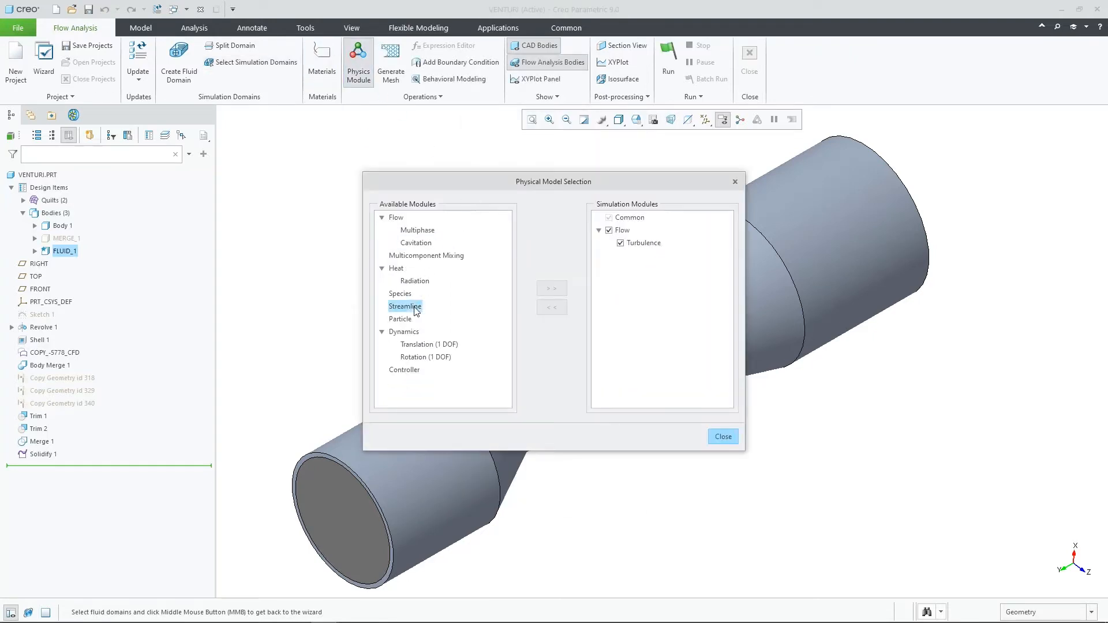
left_click(722, 437)
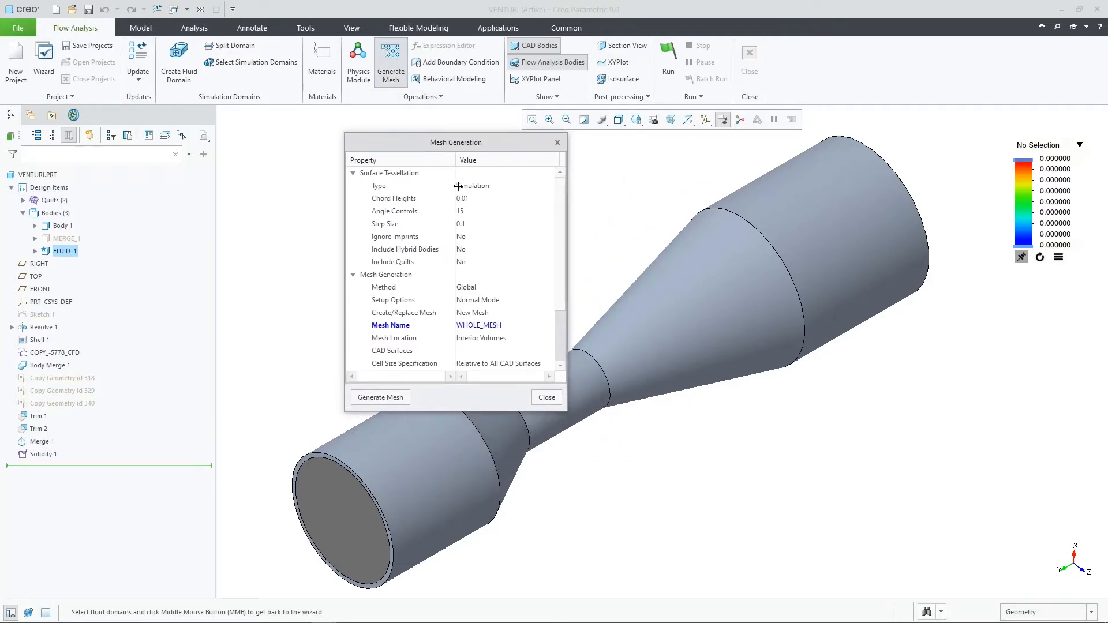
Review tessellation settings, set Mesh Location to Interior Volumes, and generate WHOLE_MESH.
left_click(394, 210)
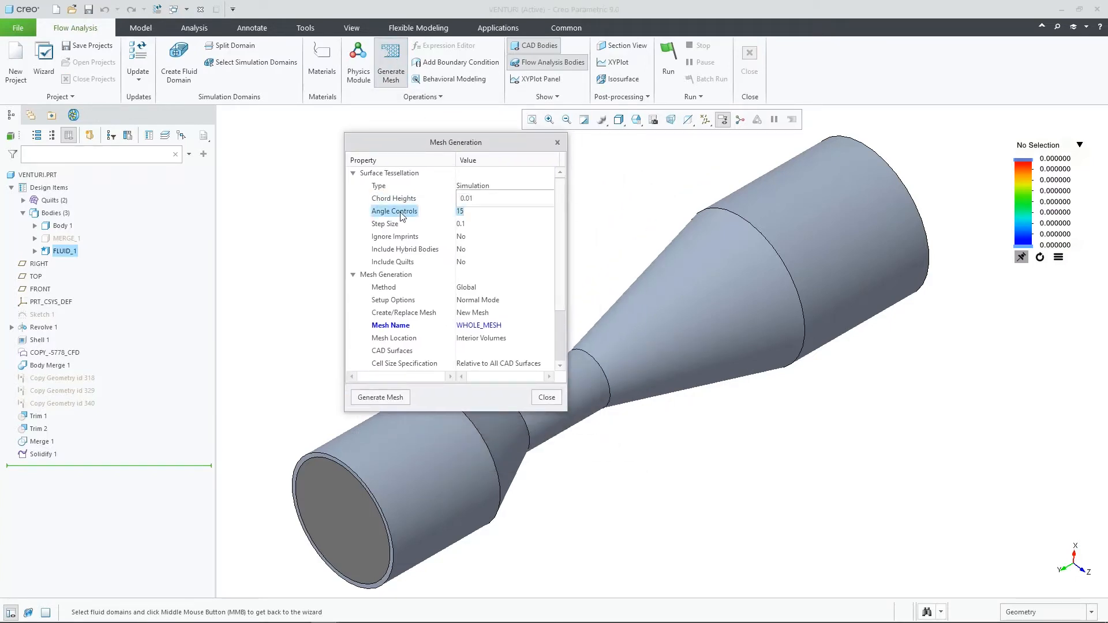
left_click(384, 224)
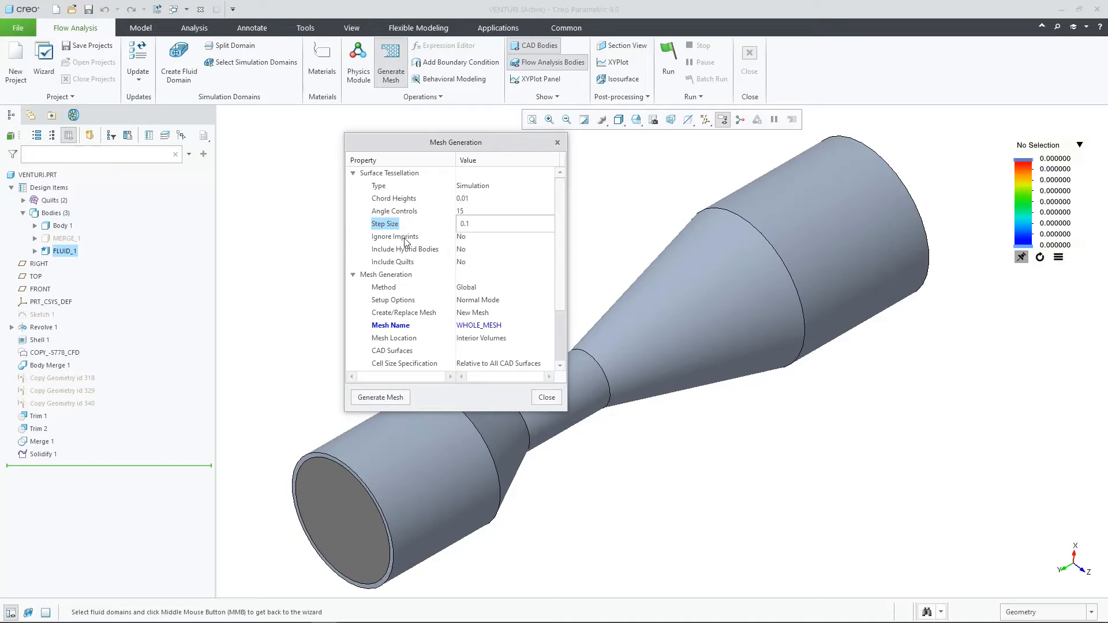
left_click(393, 262)
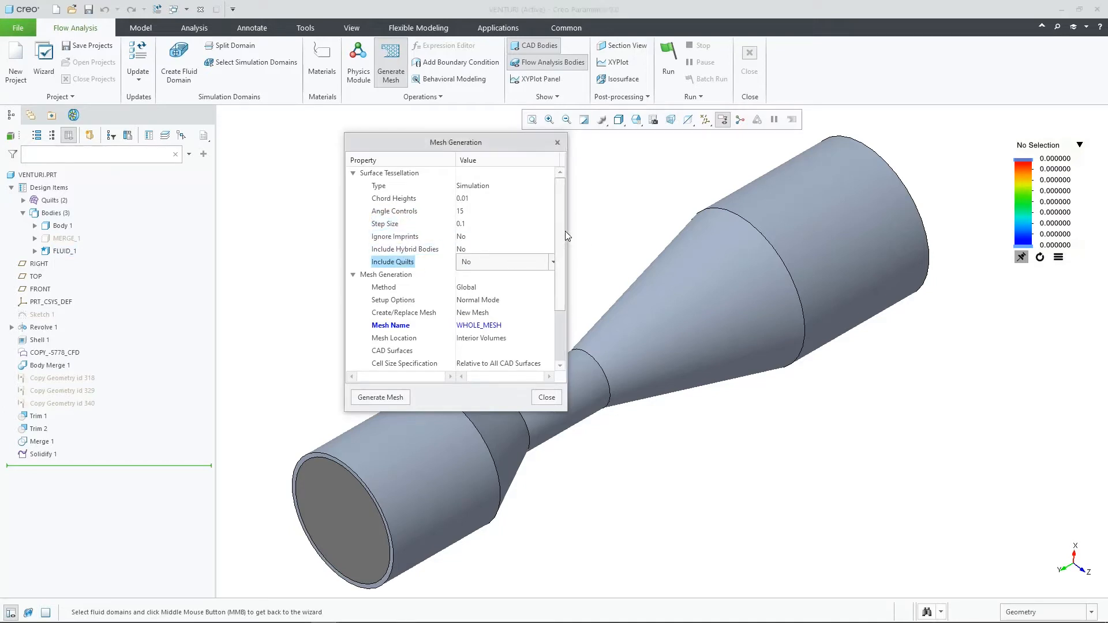
scroll("down", 3)
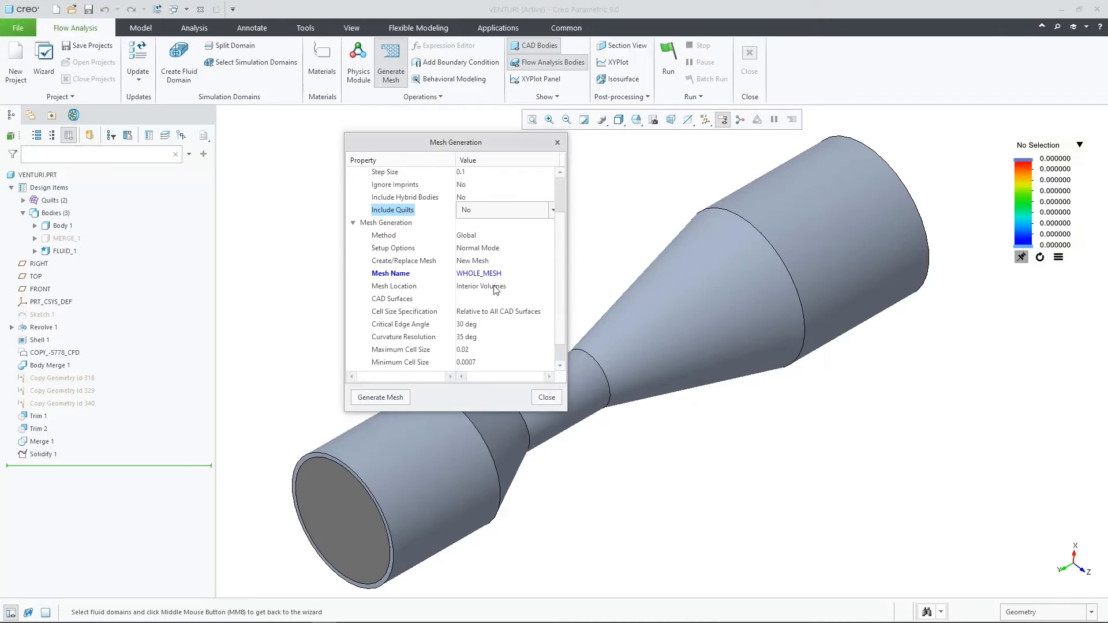
left_click(393, 285)
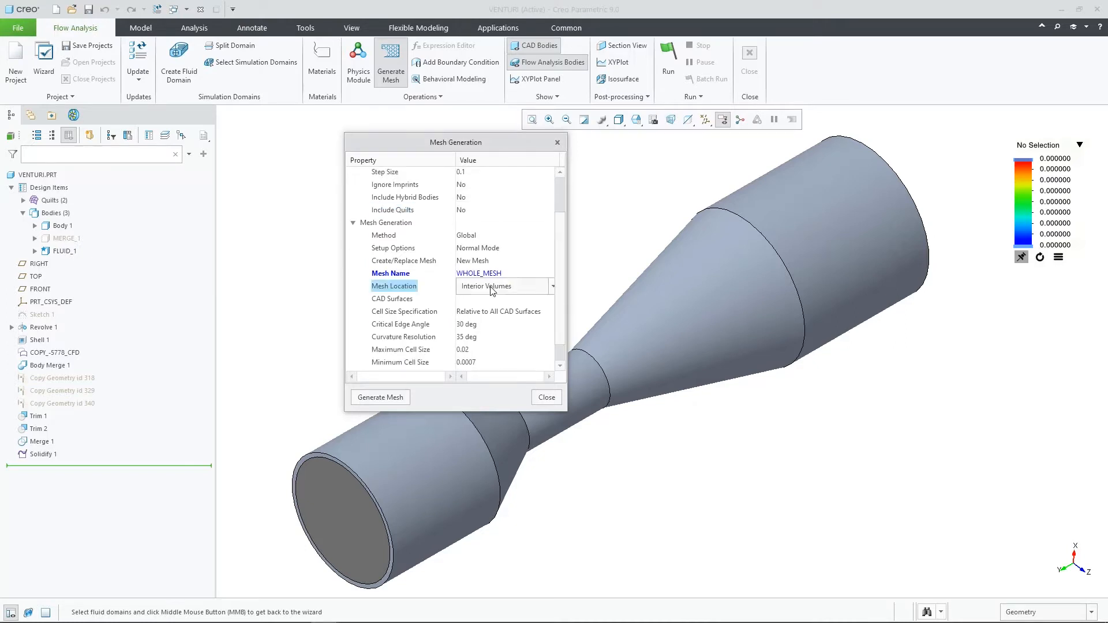
left_click(483, 285)
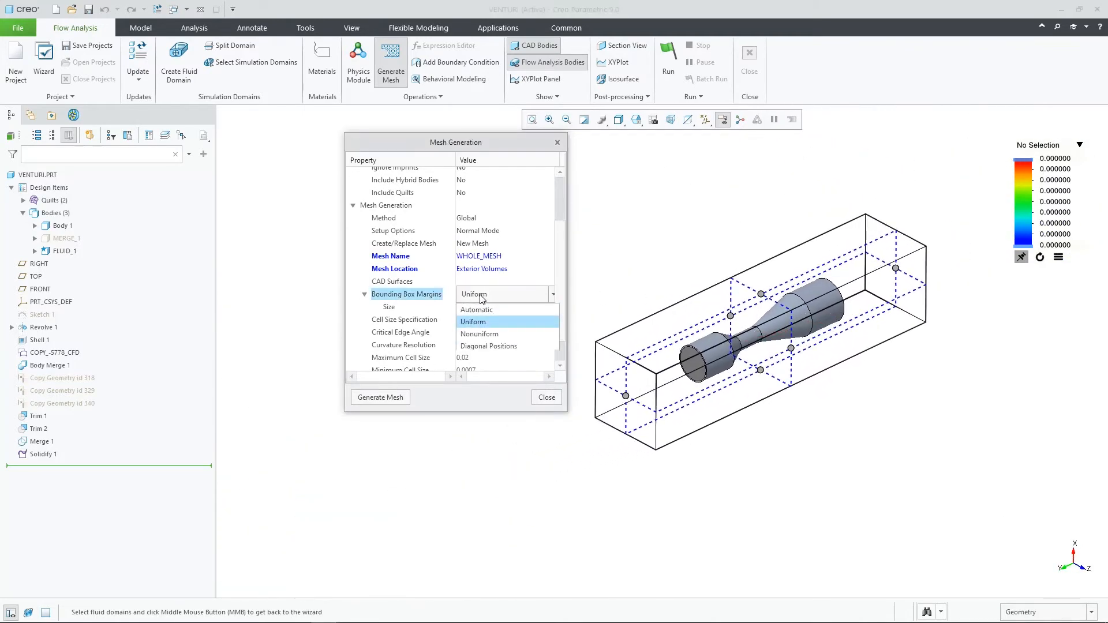
left_click(478, 334)
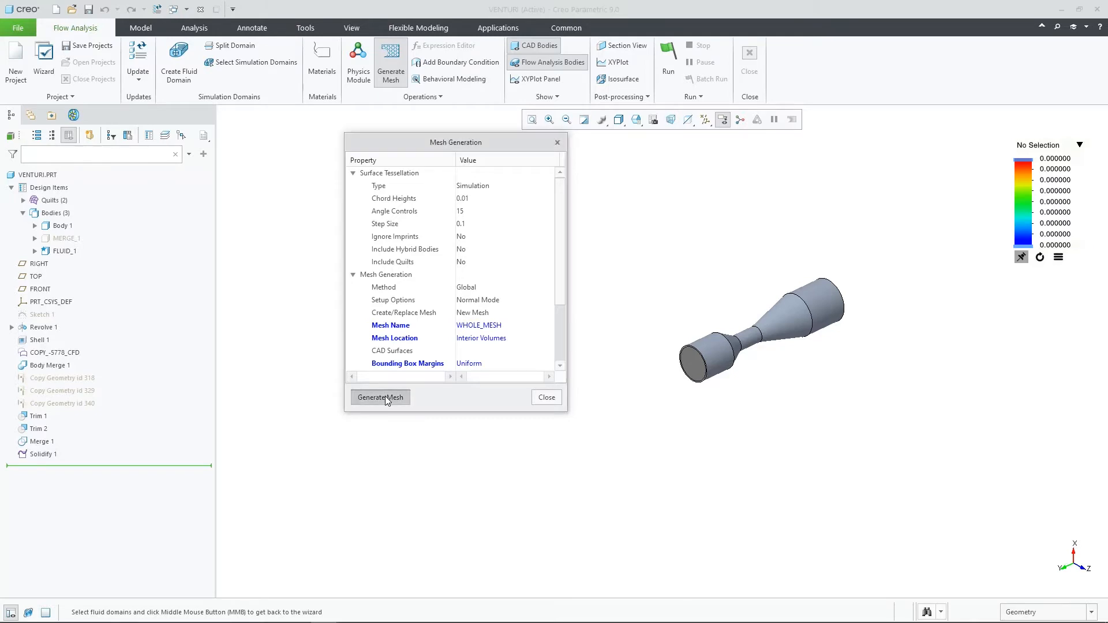
left_click(380, 397)
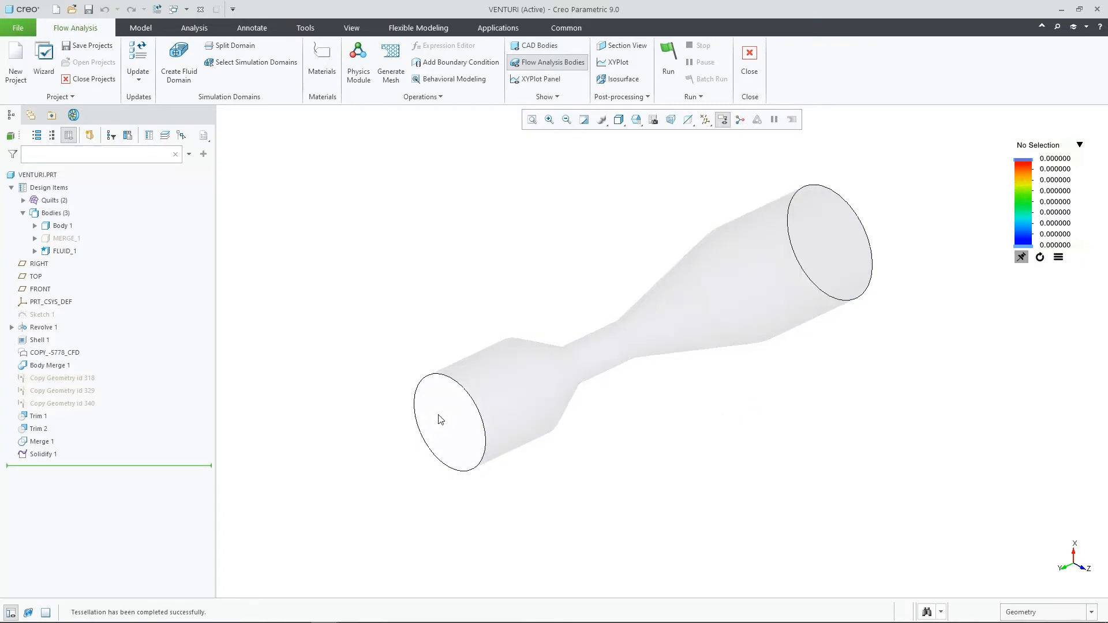
Give the inlet face a Specified Volumetric Flux Inflow of 0.01 m3/s with particle release.
left_click(450, 425)
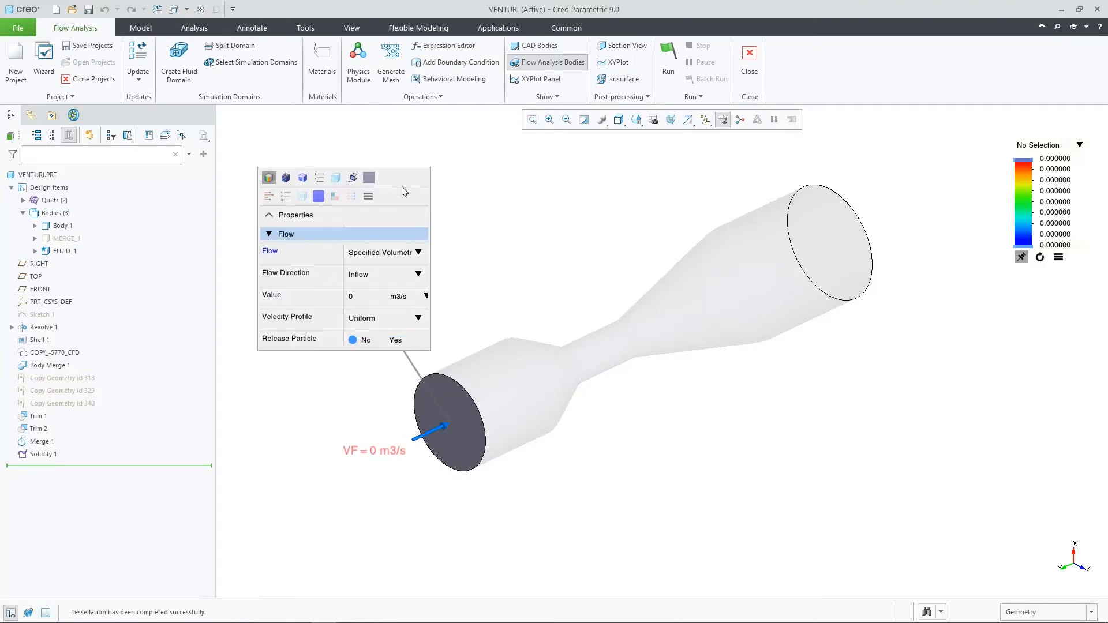
left_click(402, 296)
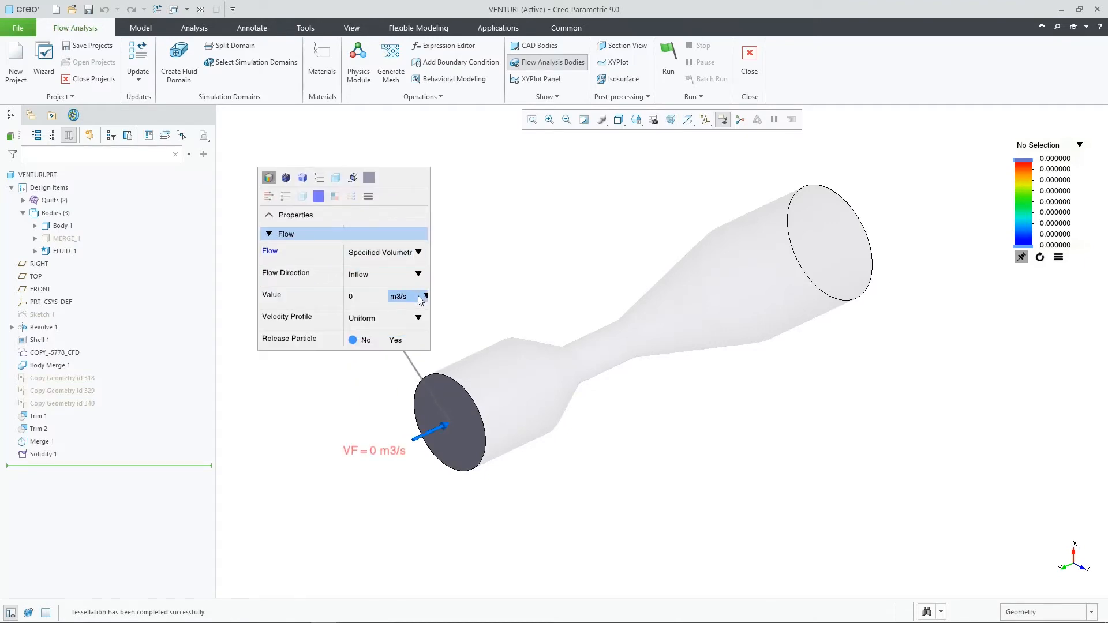
left_click(424, 296)
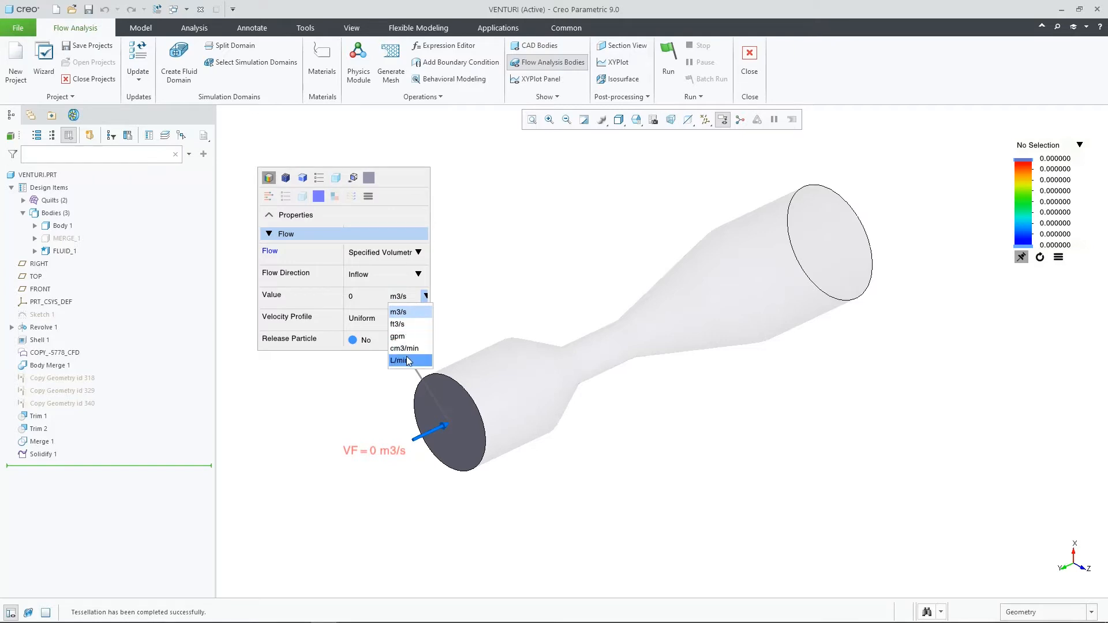
left_click(399, 312)
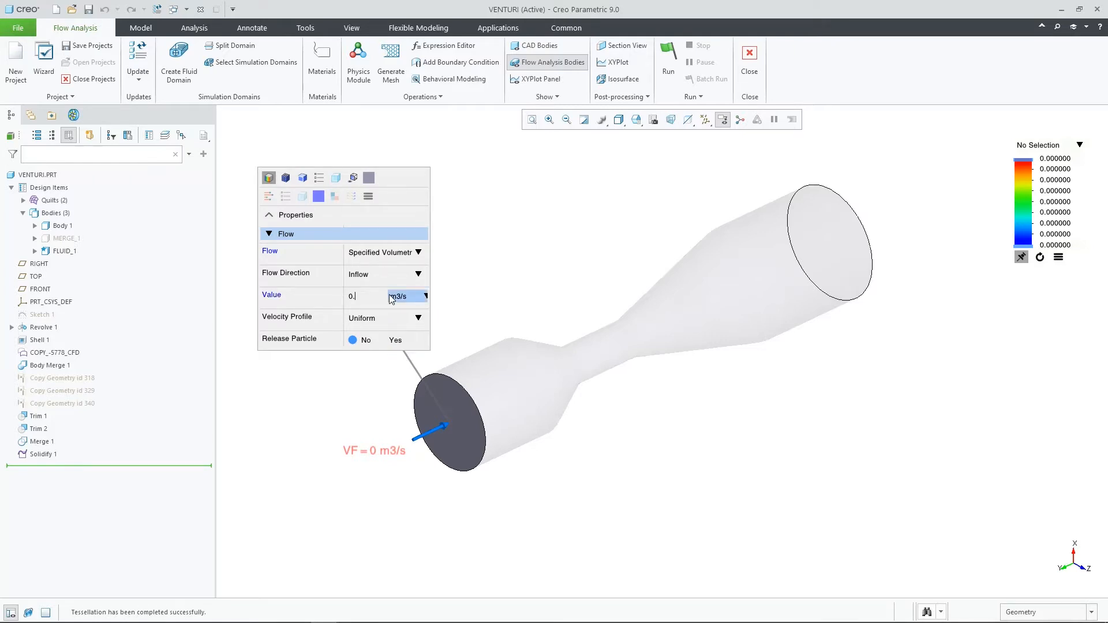
left_click(380, 340)
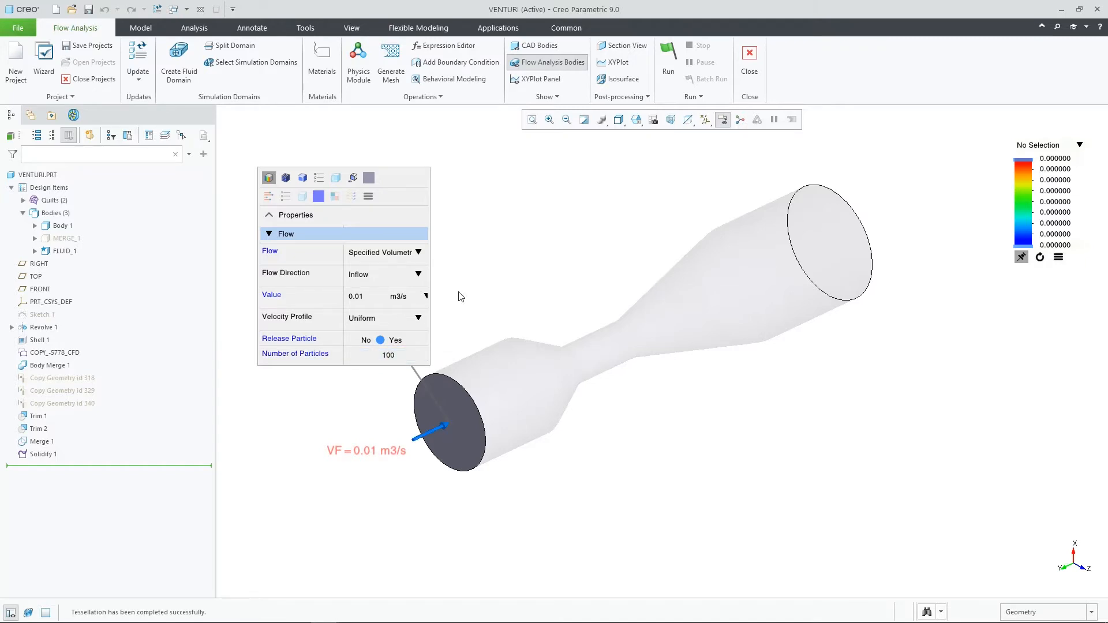
mouse_move(574, 220)
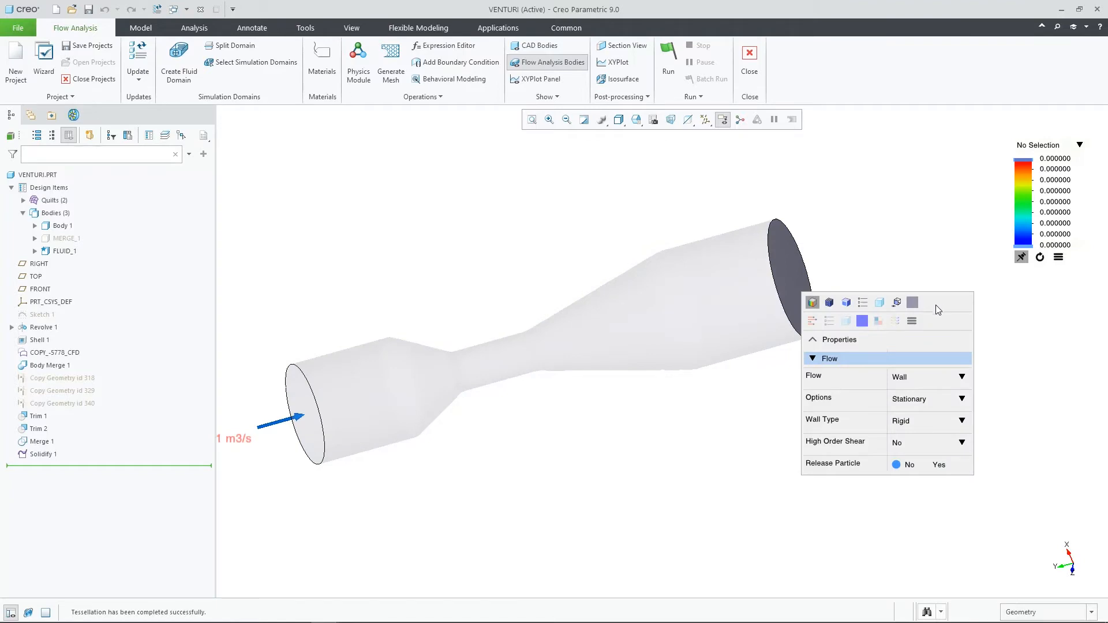
Give the outlet face a 0 Pa pressure condition and run the simulation to completion.
left_click(961, 375)
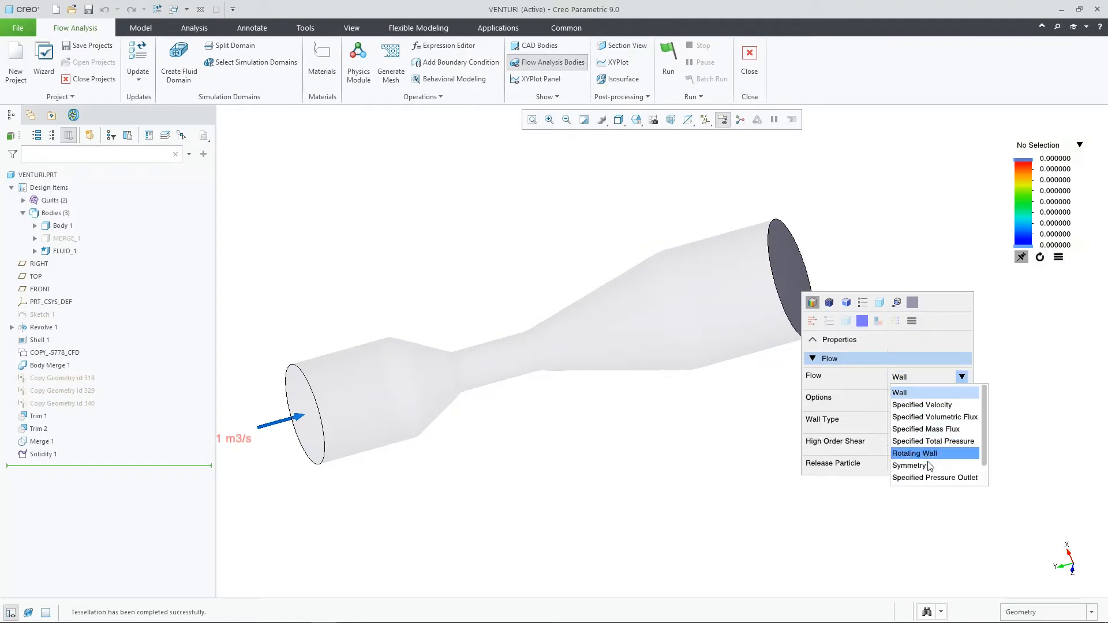
left_click(934, 478)
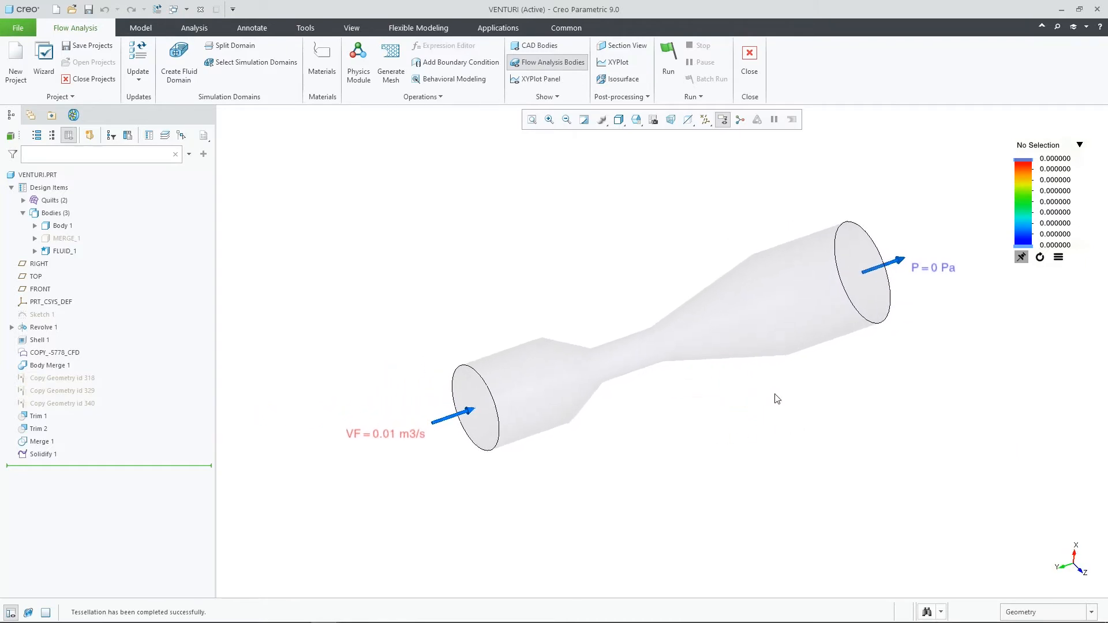
left_click(667, 57)
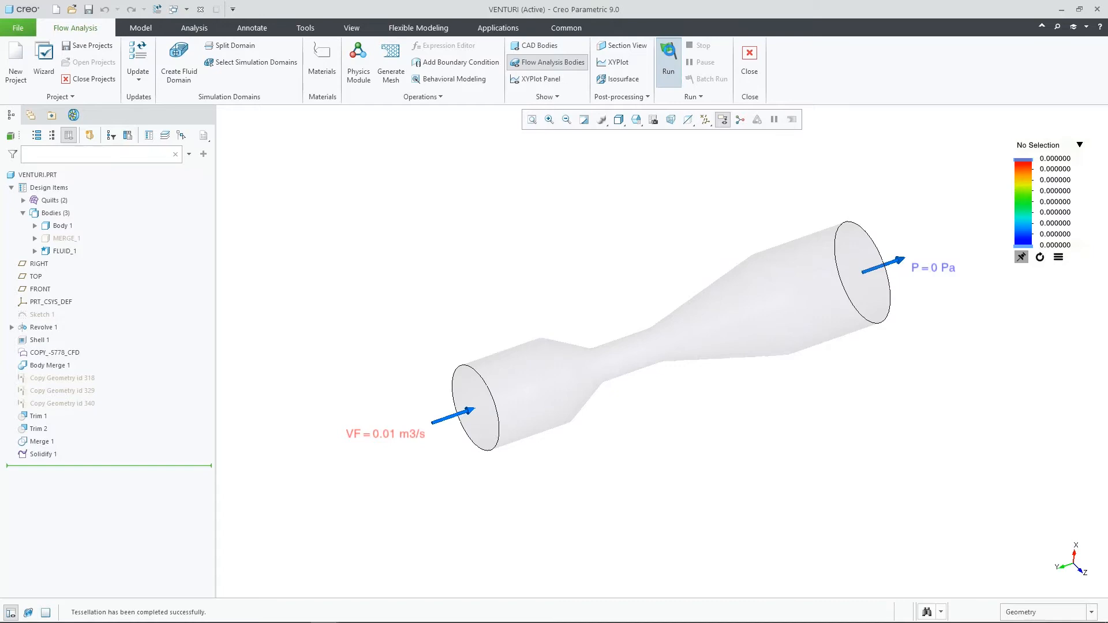
left_click(667, 53)
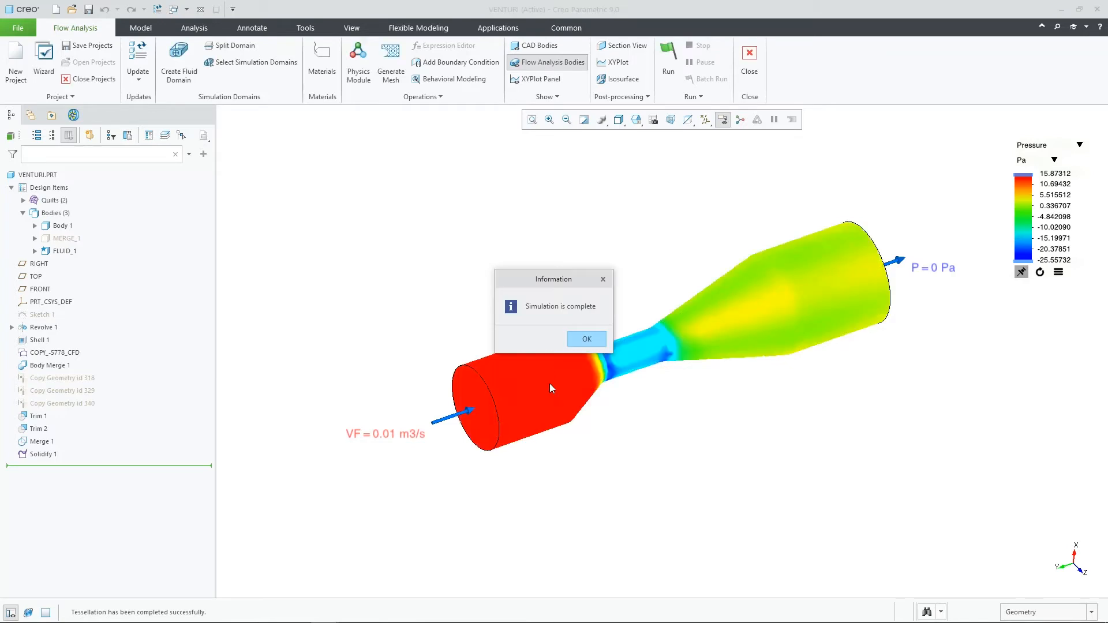
Dismiss the completion notice and show Pressure:[Flow] streamlines with the legend in Pa.
left_click(586, 339)
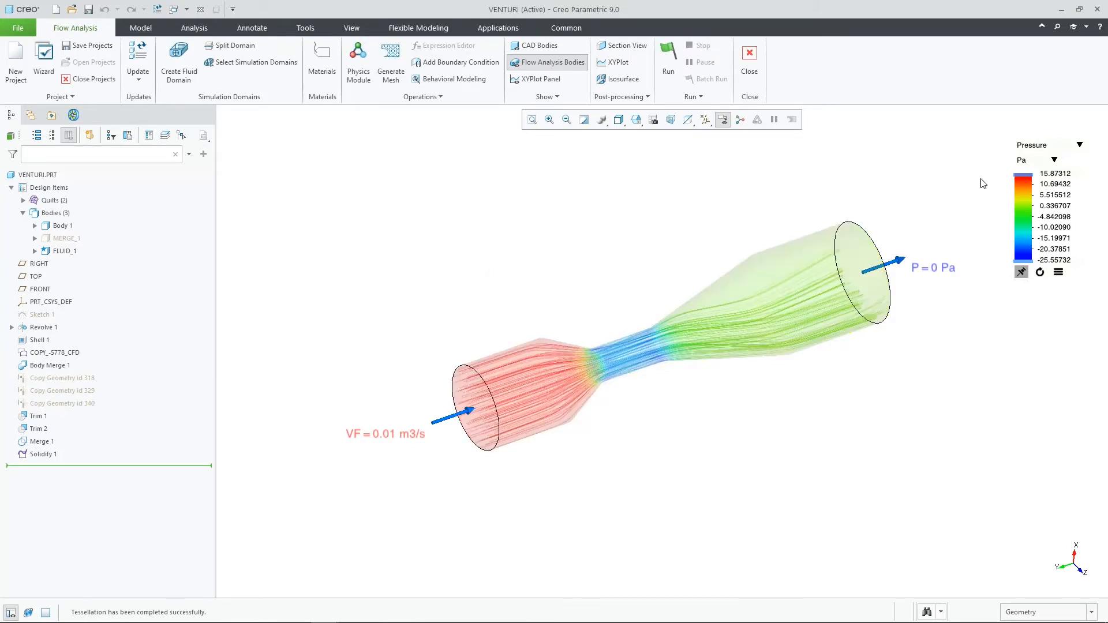
left_click(1079, 145)
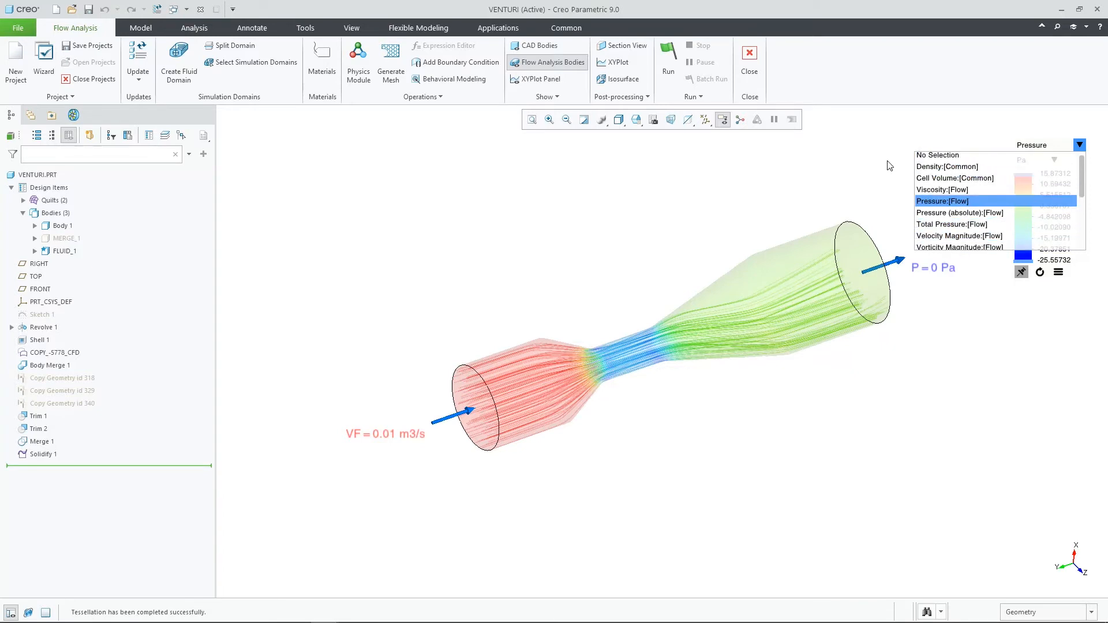
left_click(1053, 159)
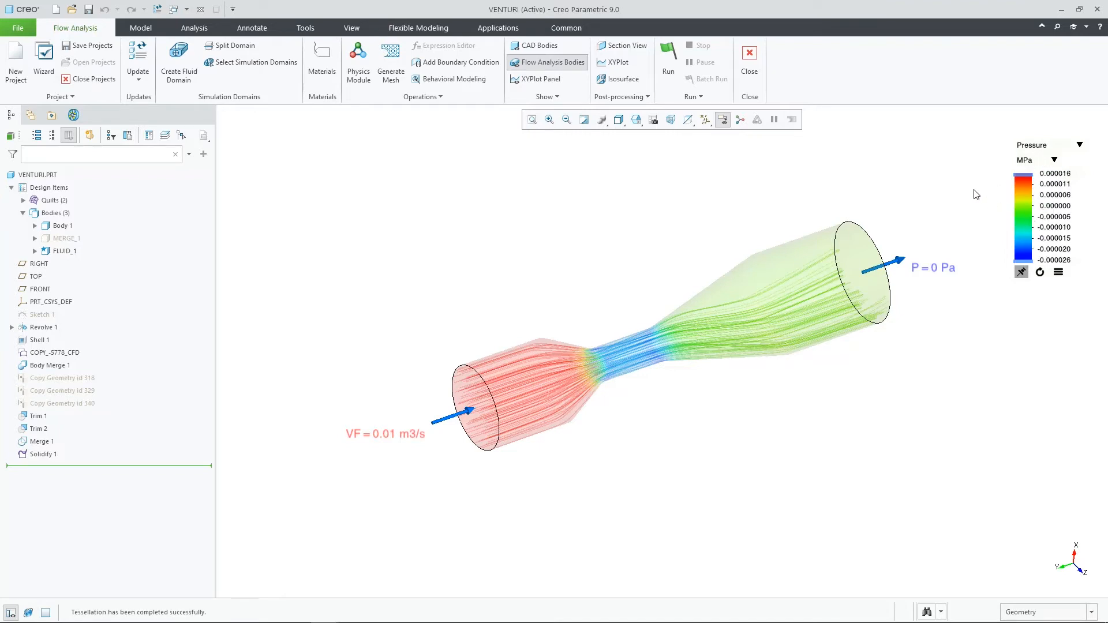
left_click(1054, 160)
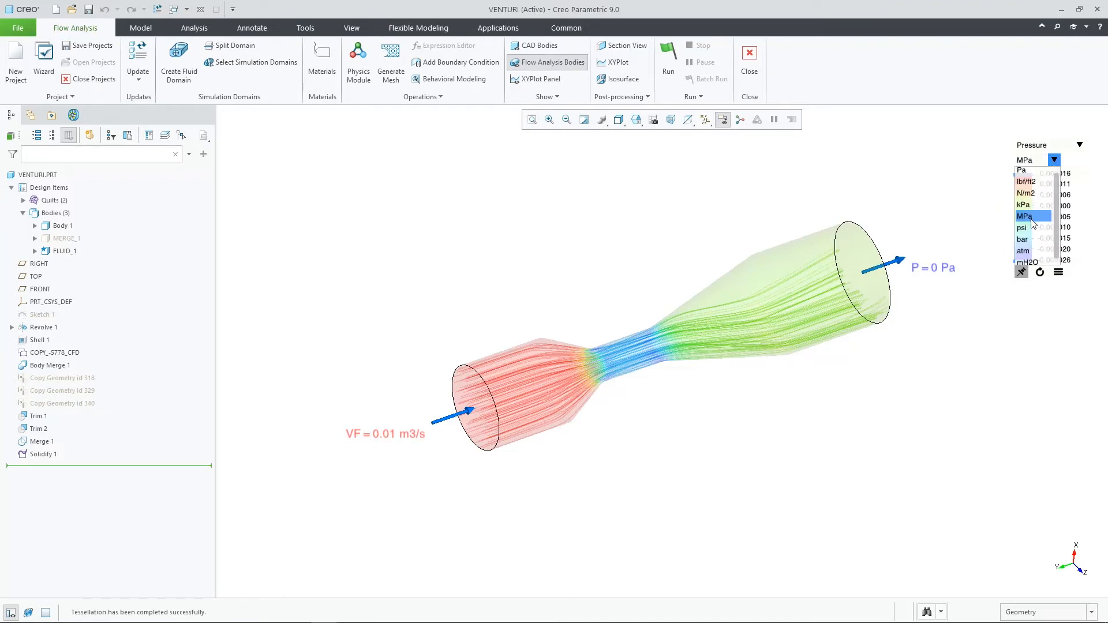
left_click(1021, 170)
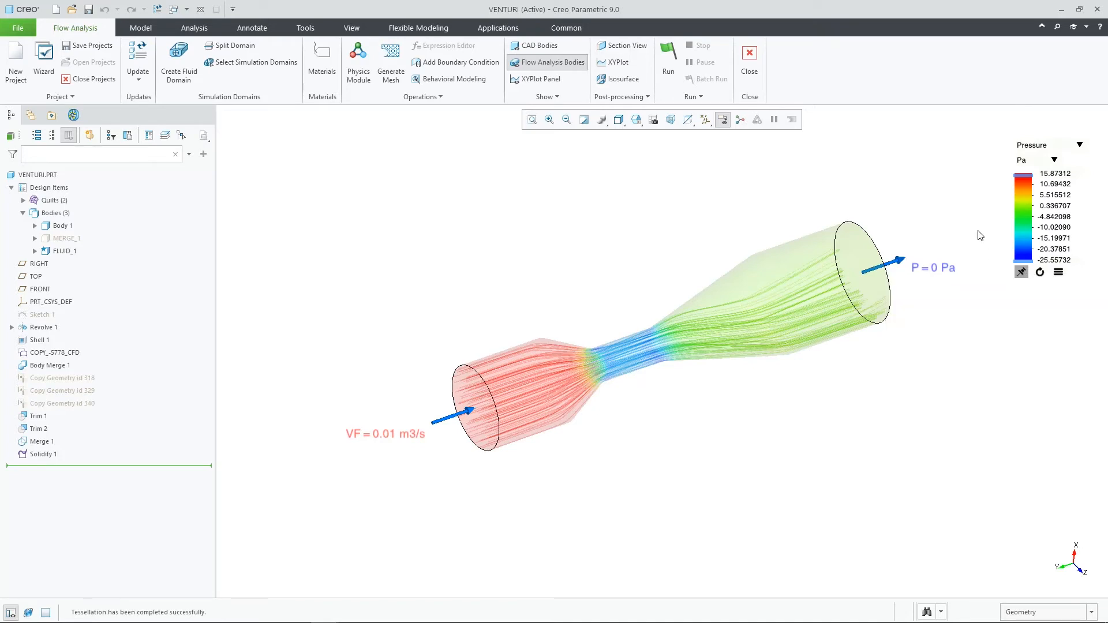
Add monitor Point 01 and a Velocity Magnitude:[Flow] legend (0 to 7.44 m/s).
left_click(619, 97)
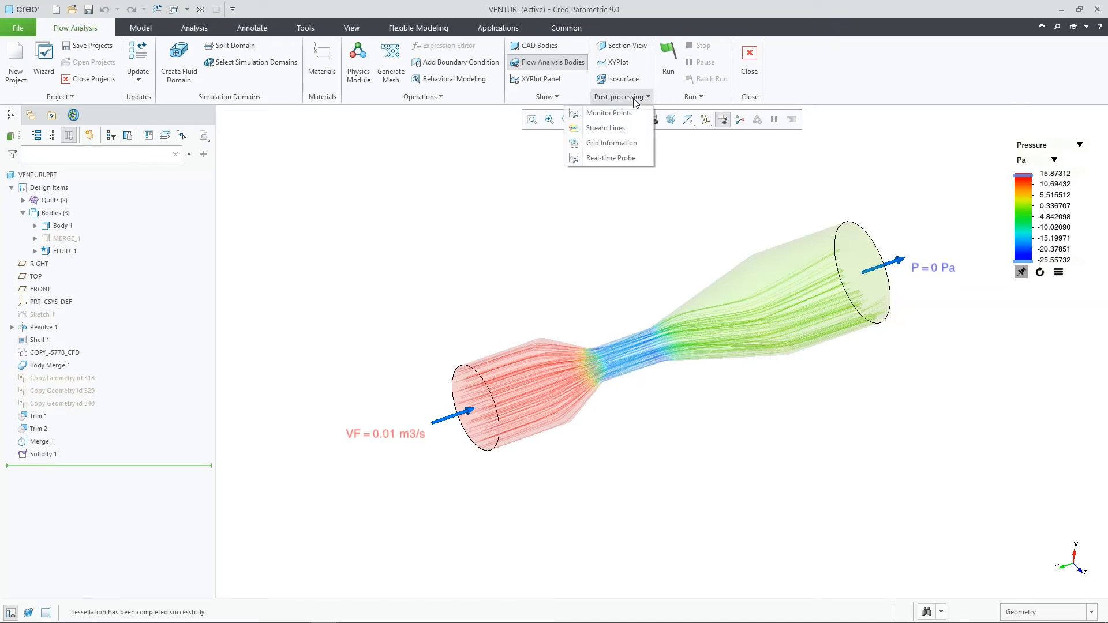
mouse_move(609, 112)
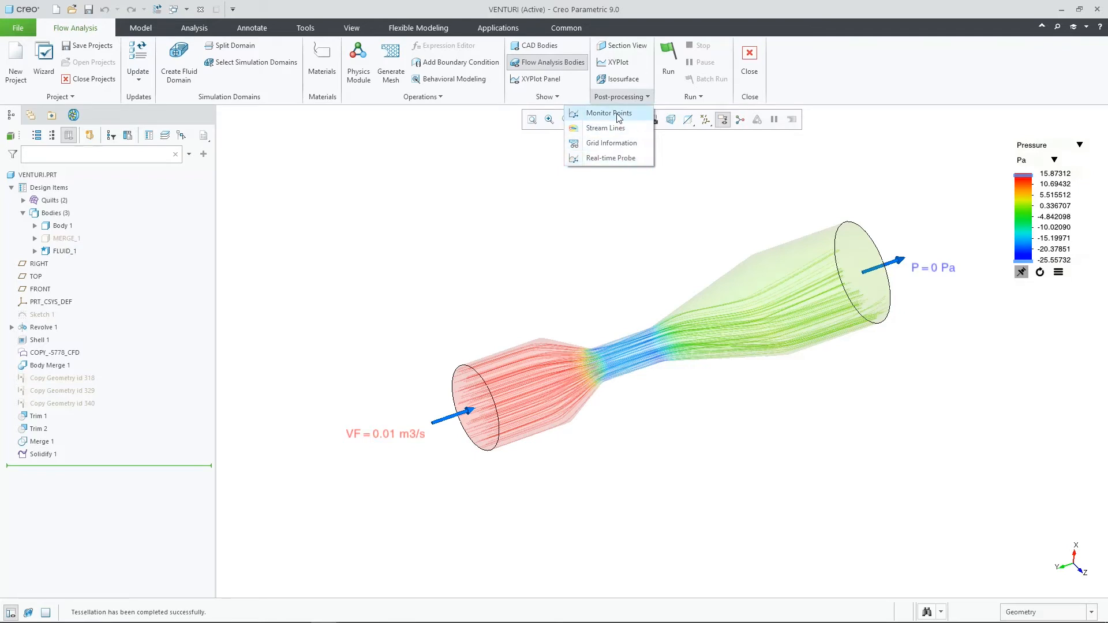
left_click(609, 113)
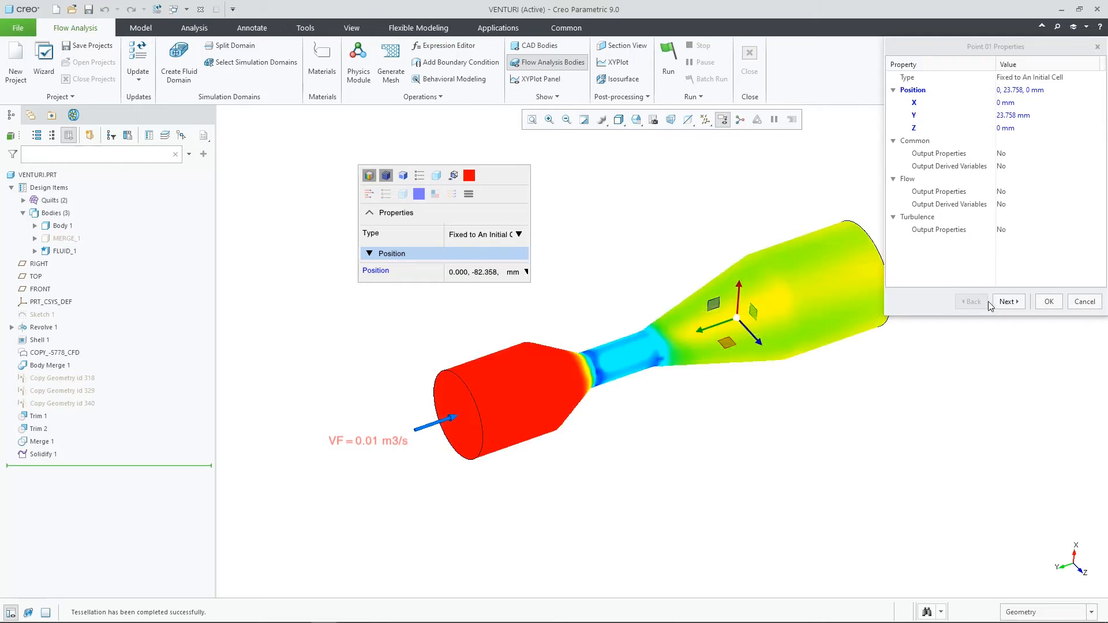
left_click(1009, 301)
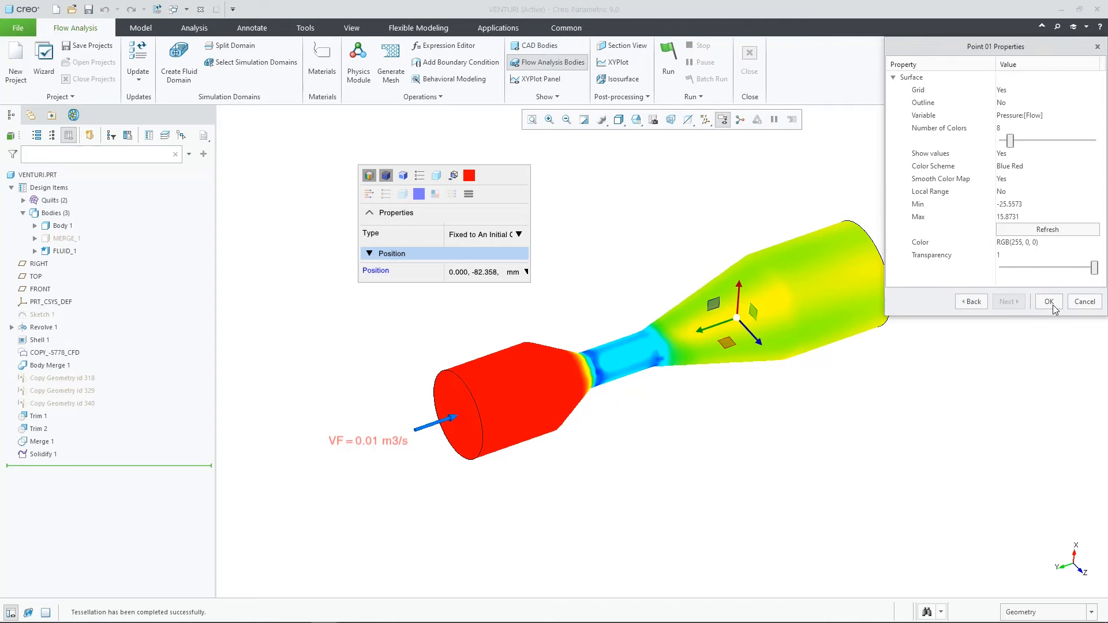
left_click(1049, 302)
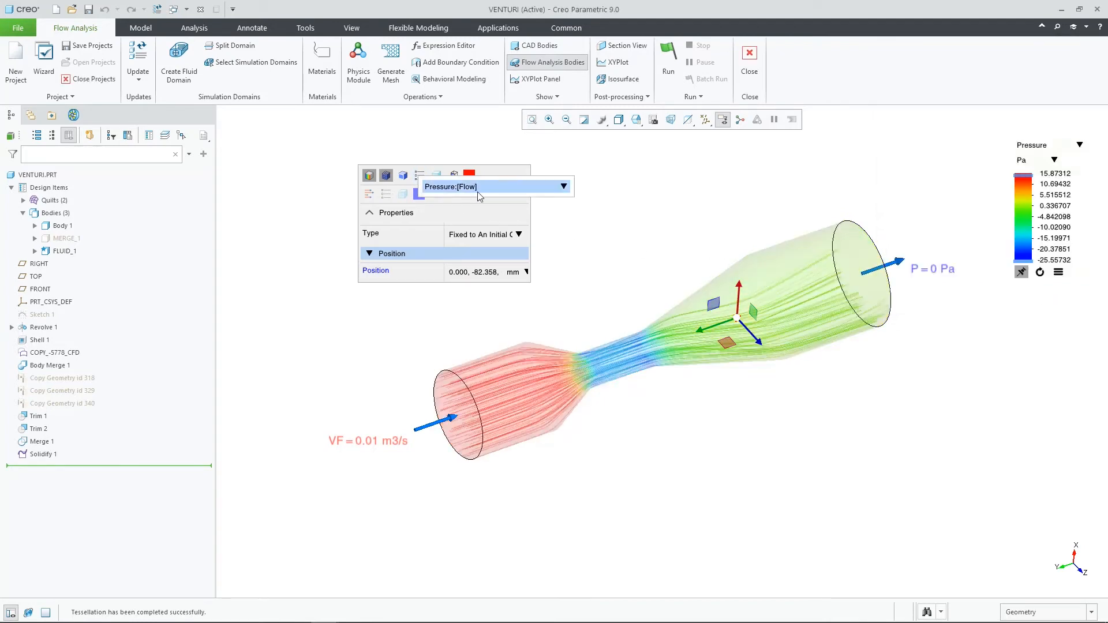
left_click(563, 186)
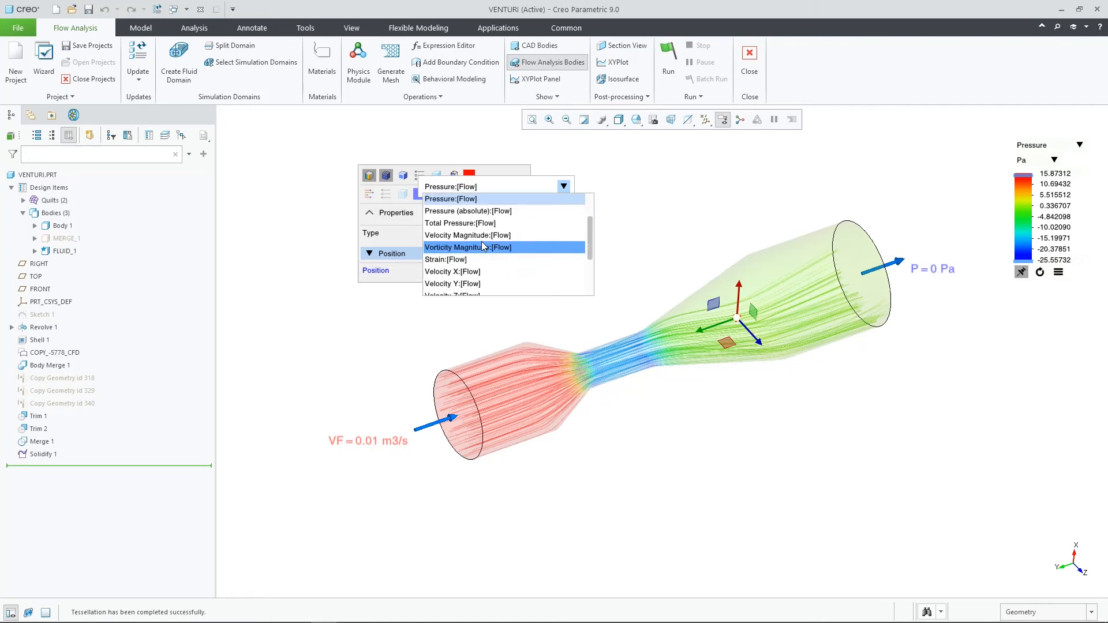
left_click(468, 235)
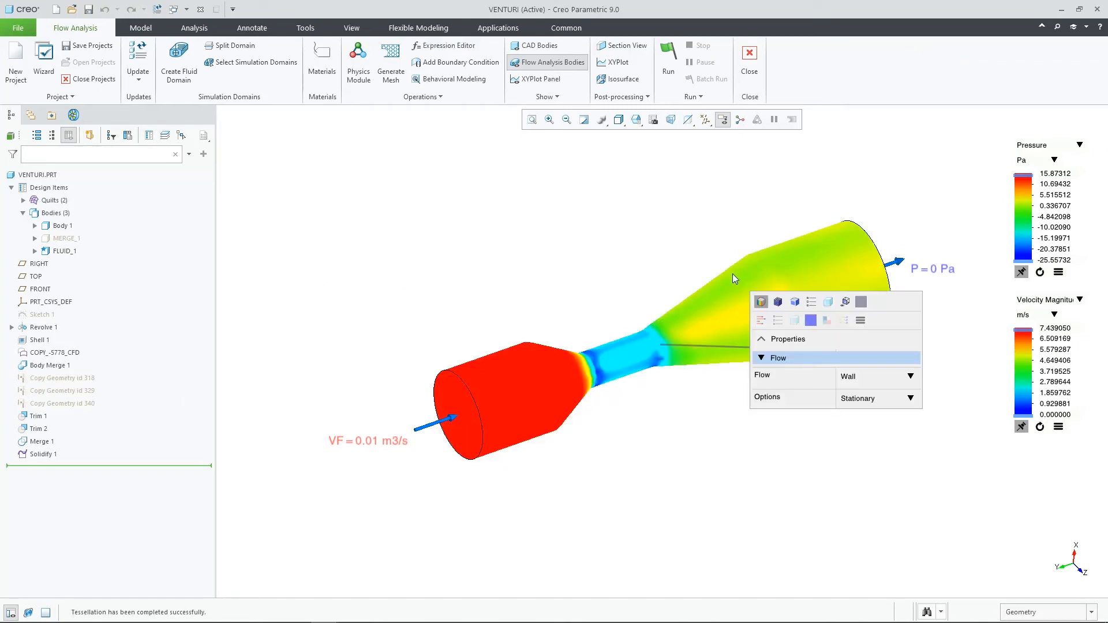
Probe wall pressures in real time (about 15.59 Pa and -0.95 Pa), then close the probe.
left_click(620, 97)
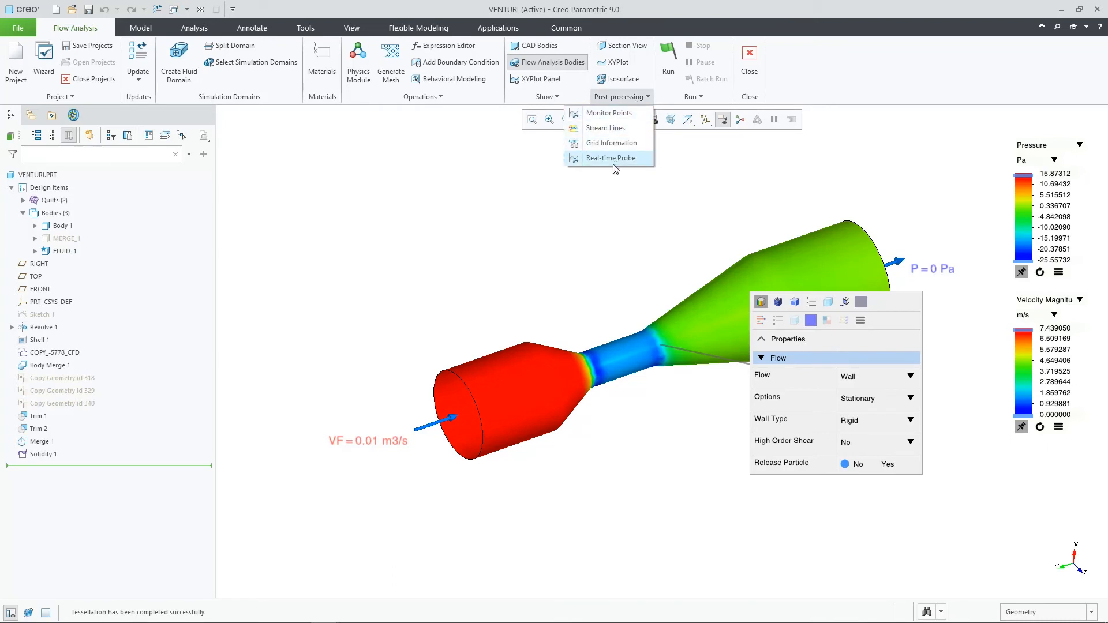
left_click(610, 158)
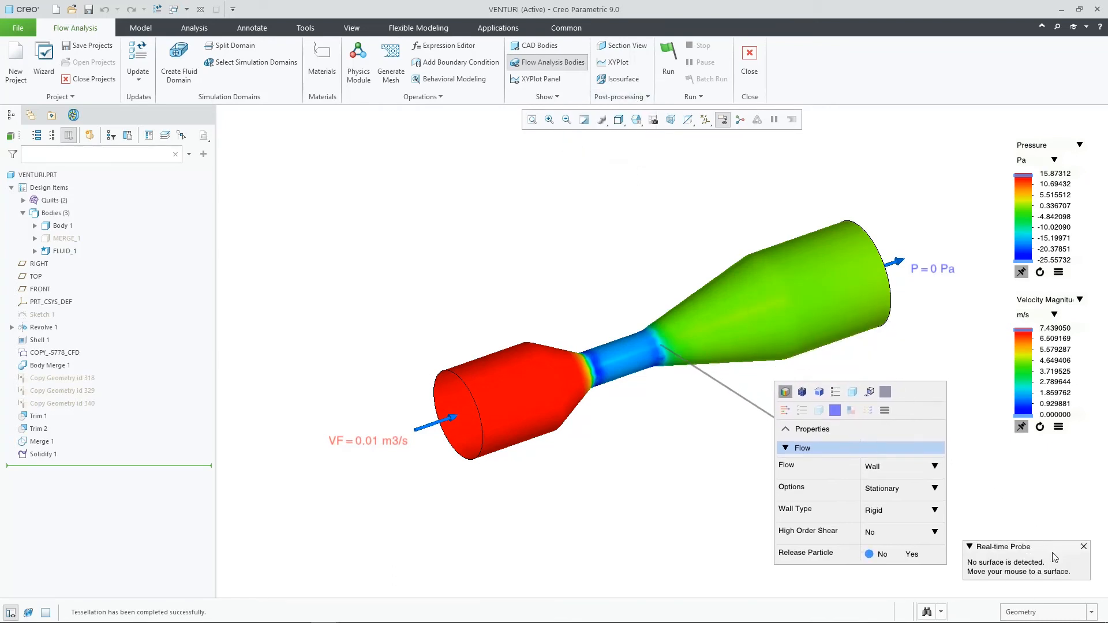
mouse_move(510, 375)
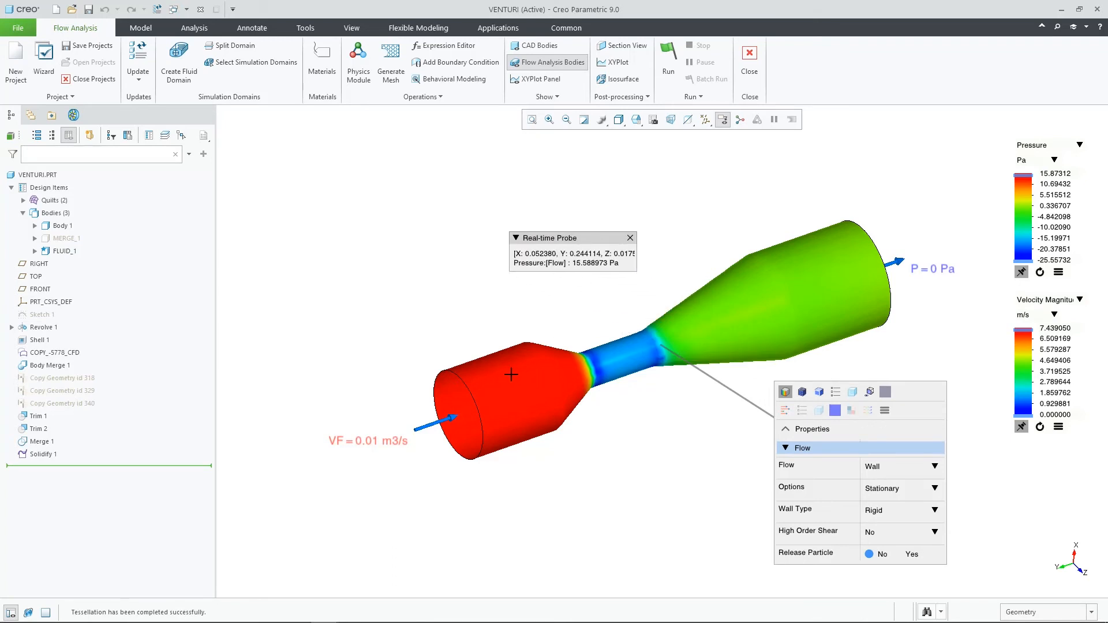
left_click(560, 387)
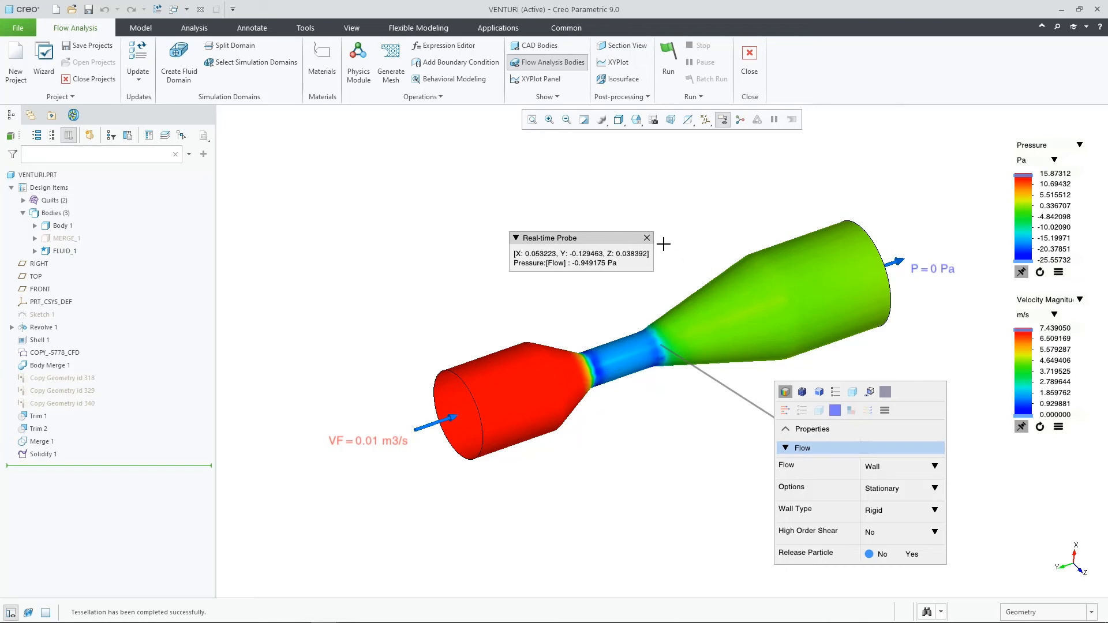
left_click(645, 238)
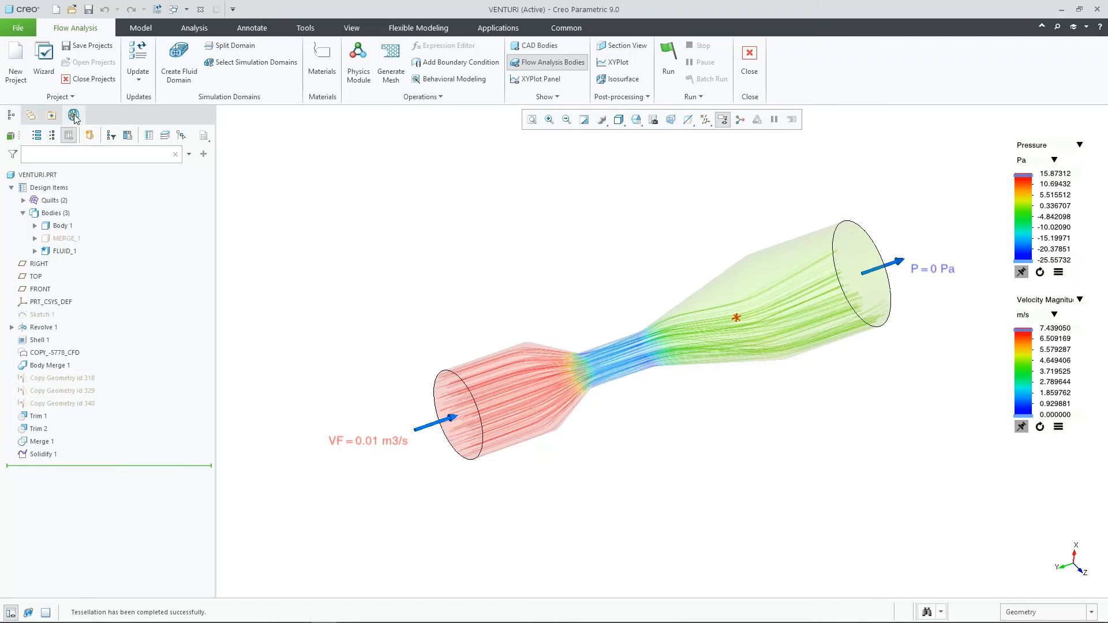
Set the Streamline's Animation Time Size to 0.01 under Results > Streamlines.
left_click(73, 116)
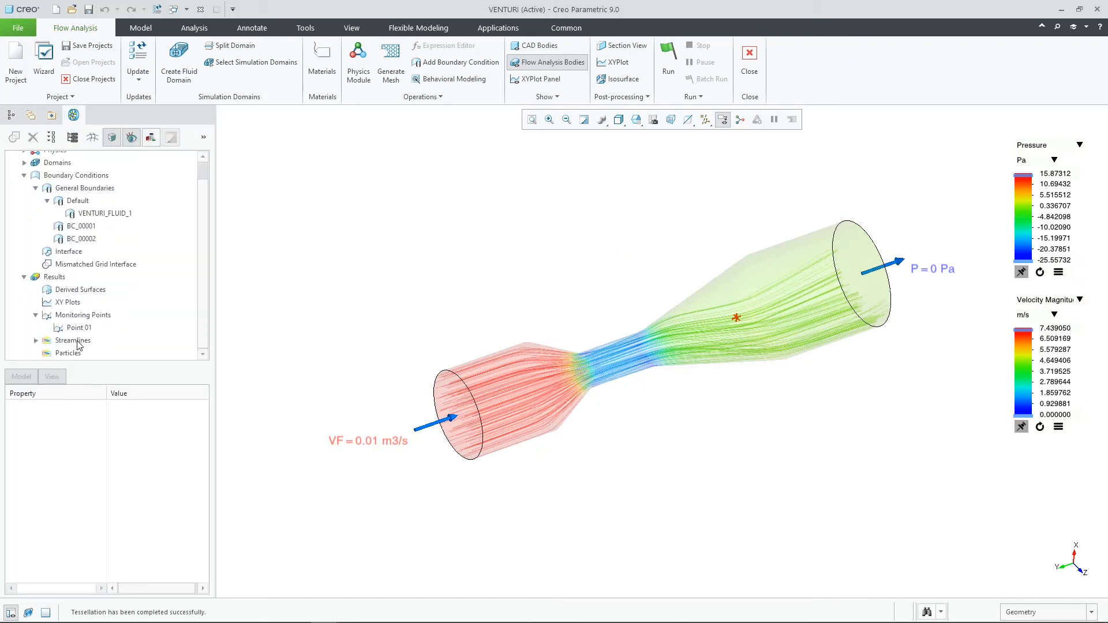
left_click(83, 350)
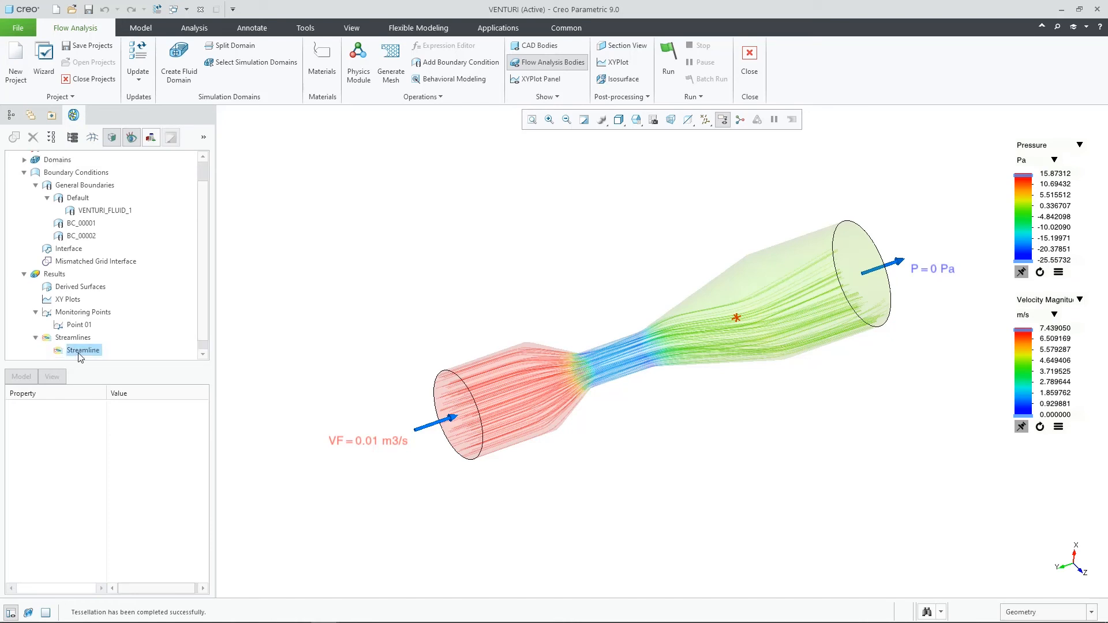
double_click(83, 349)
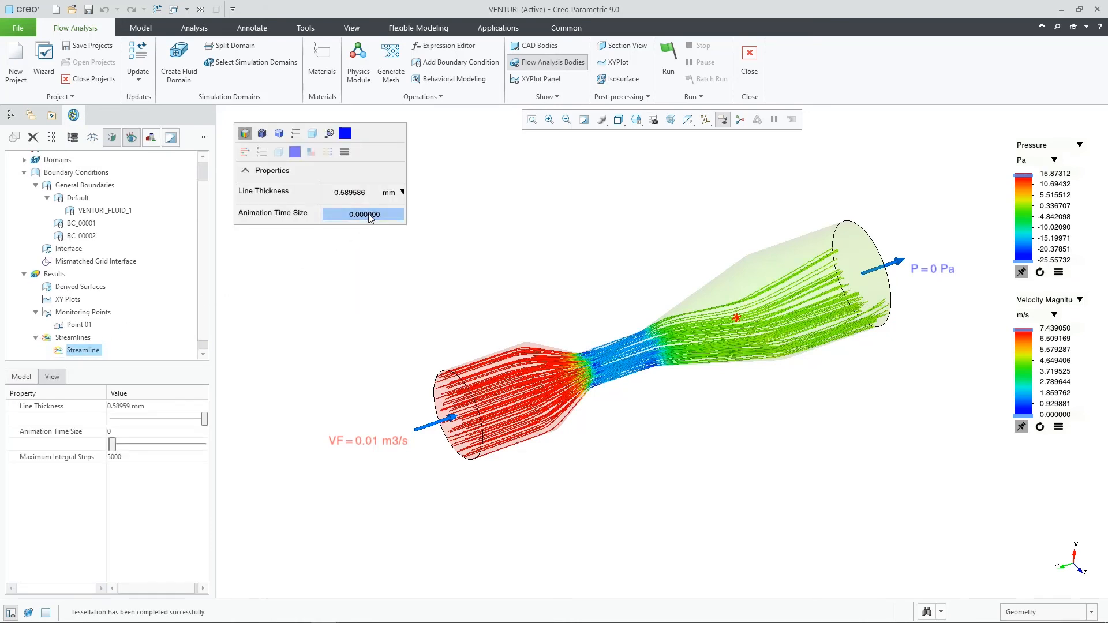
type("0.010000")
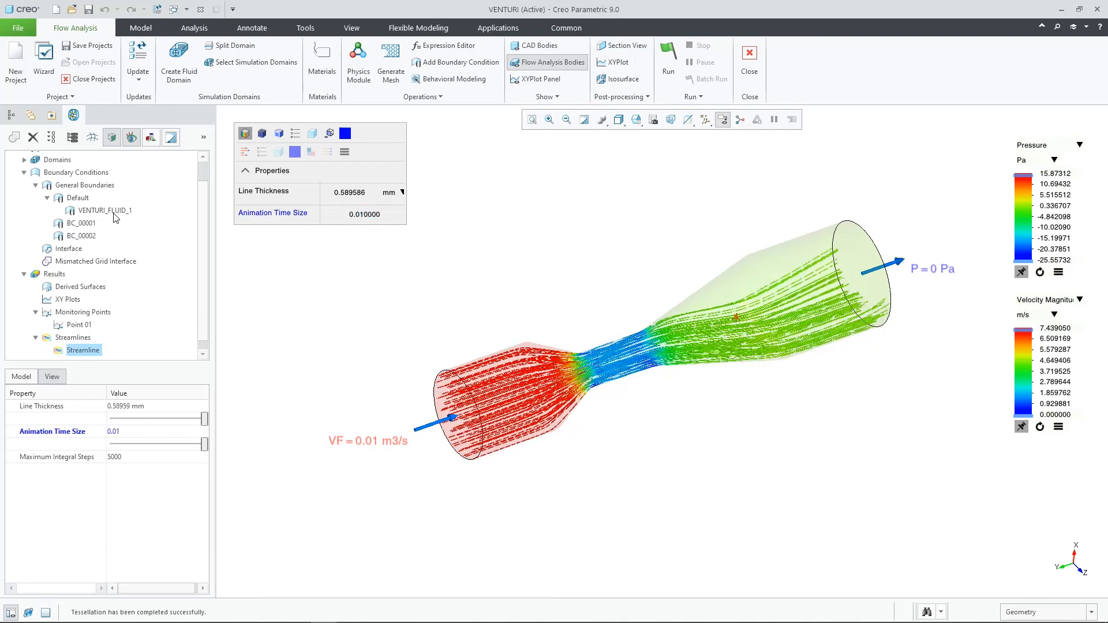
left_click(313, 133)
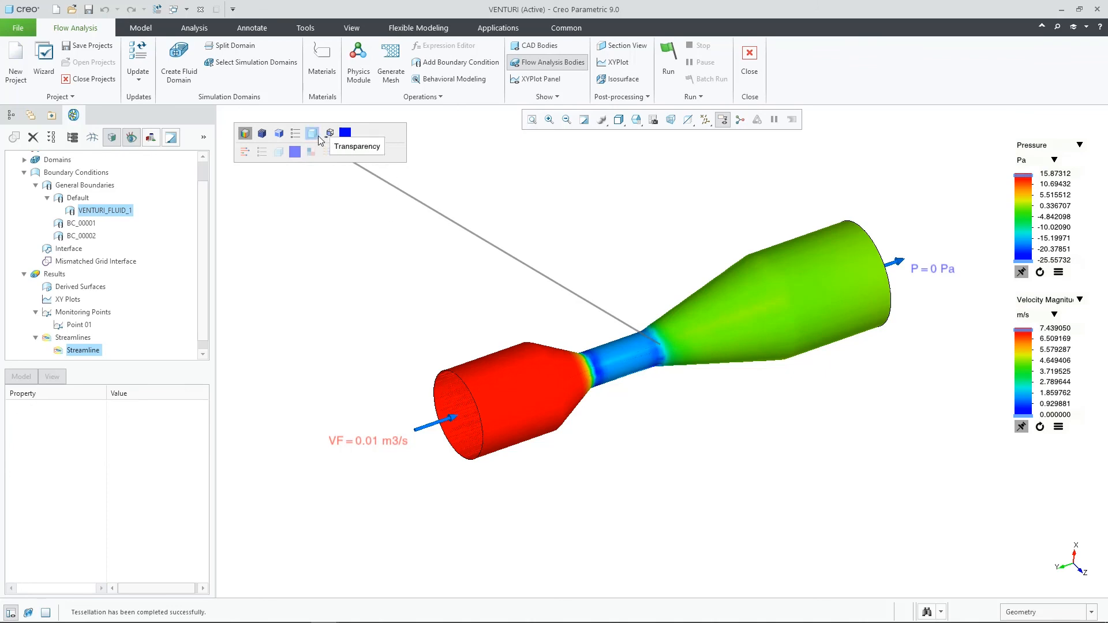